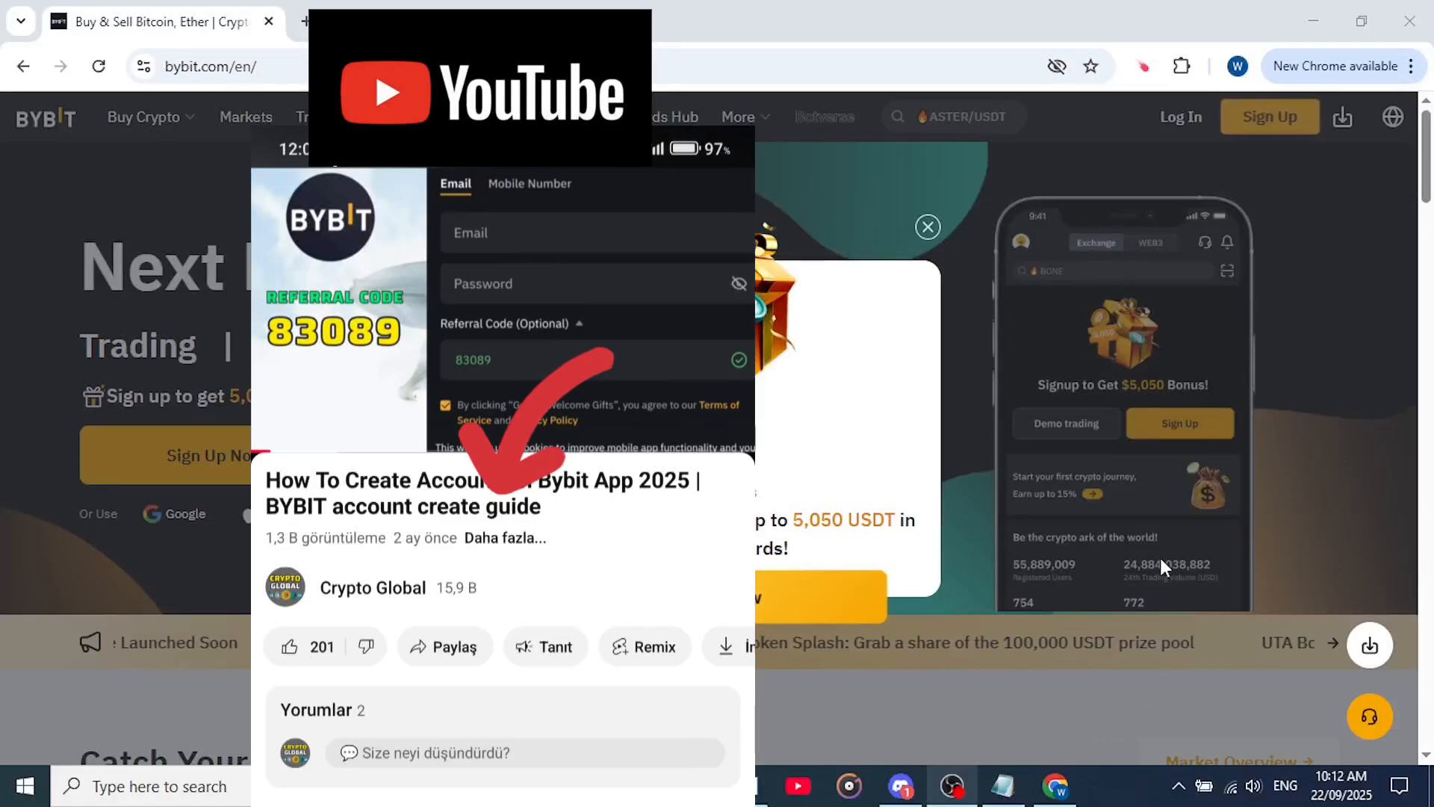
Dismiss the sign-up rewards popup to reveal the Bybit home page.
{"action": "left_click", "coordinate": [505, 536]}
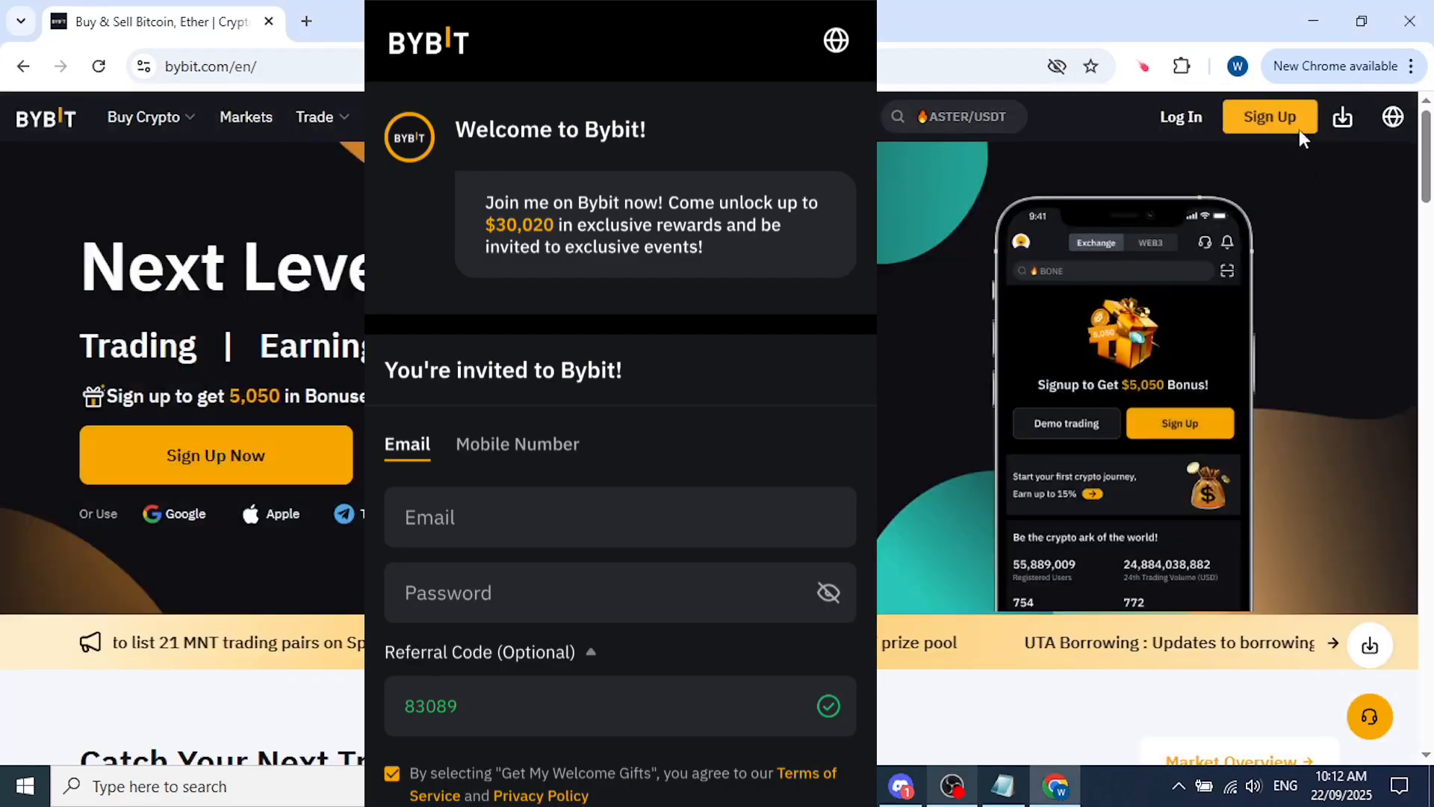
Go to the Create Account registration page from the top bar Sign Up button.
{"action": "left_click", "coordinate": [1270, 116]}
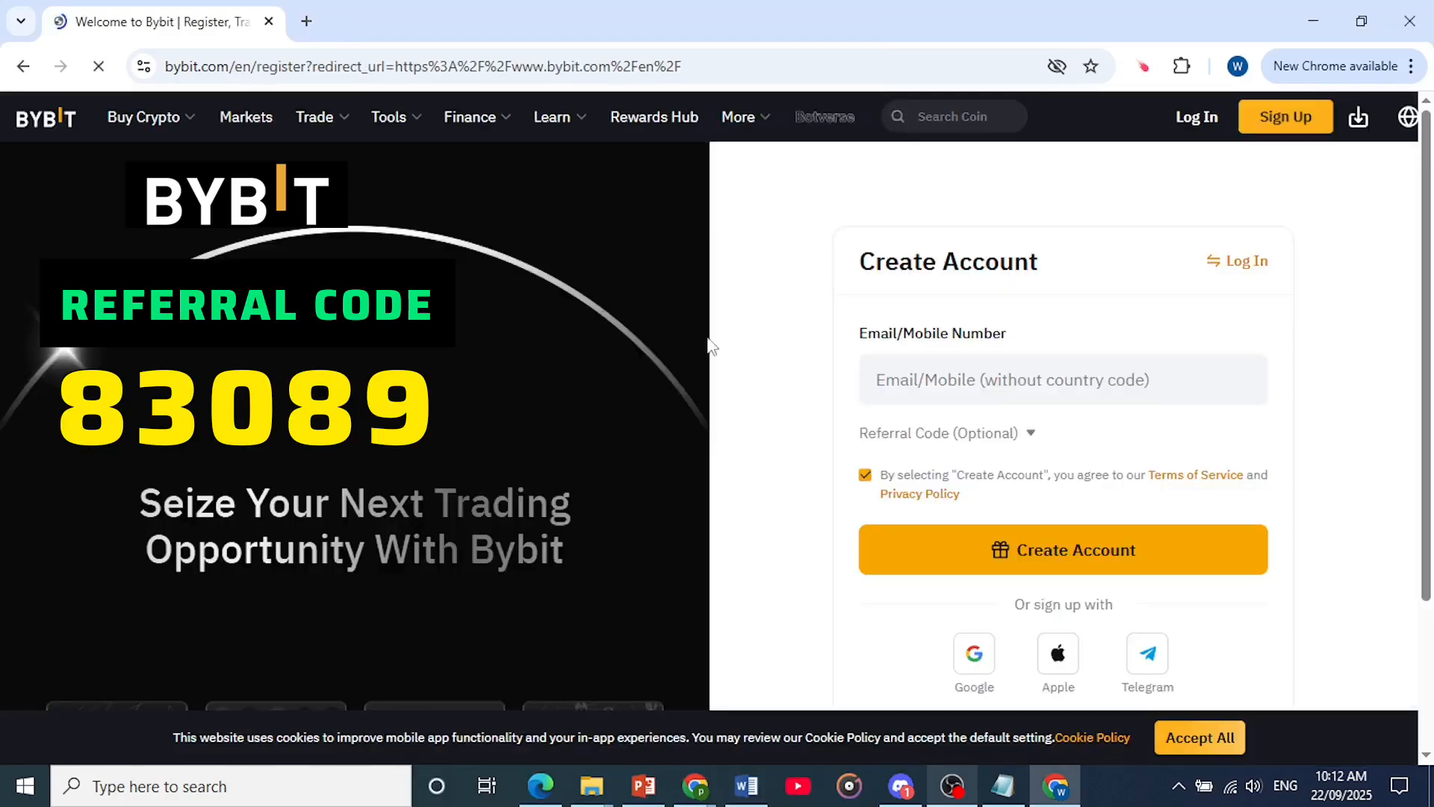
{"action": "scroll", "scroll_direction": "down", "scroll_amount": 3}
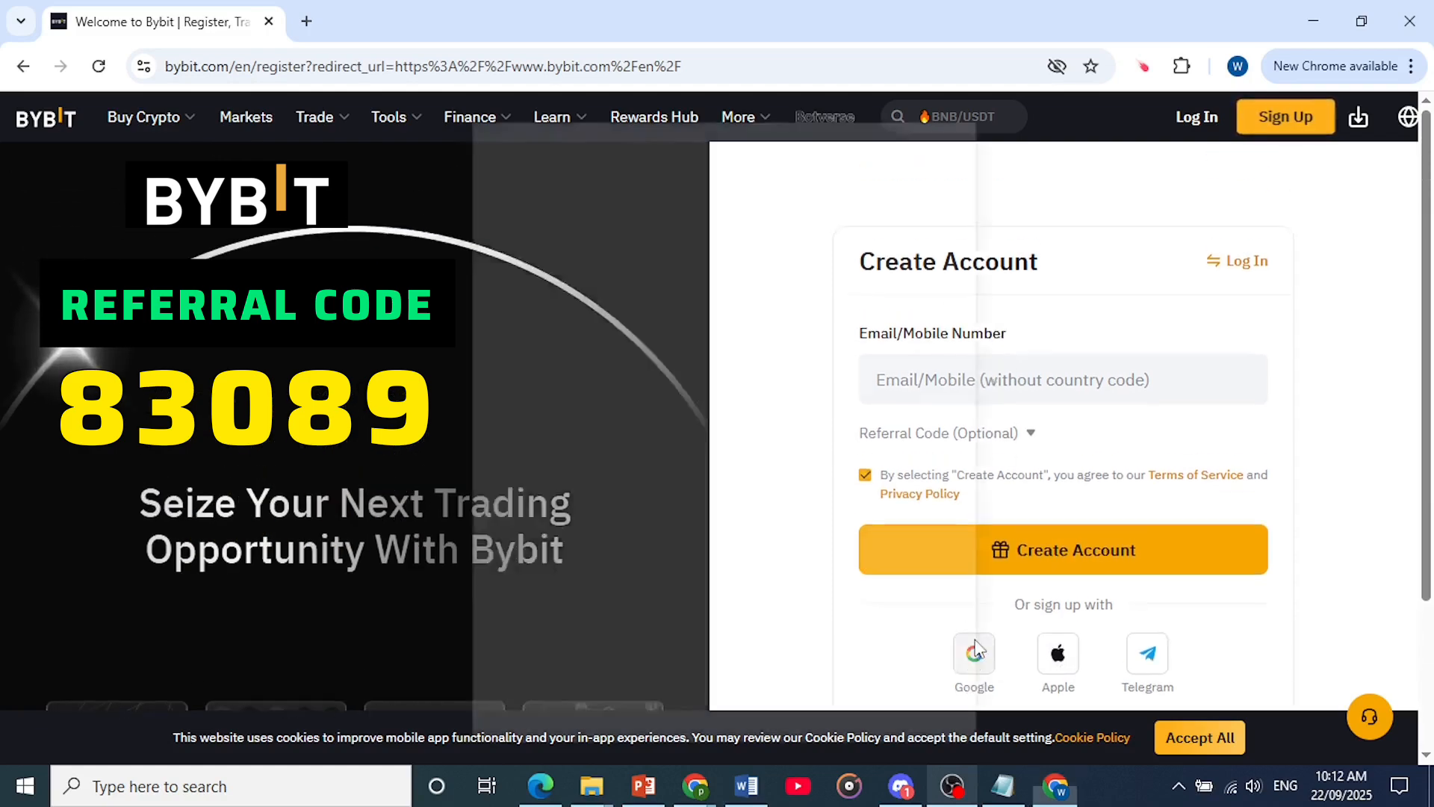
Sign up with Google, choosing the existing account and allowing Bybit access to its info.
{"action": "left_click", "coordinate": [974, 654]}
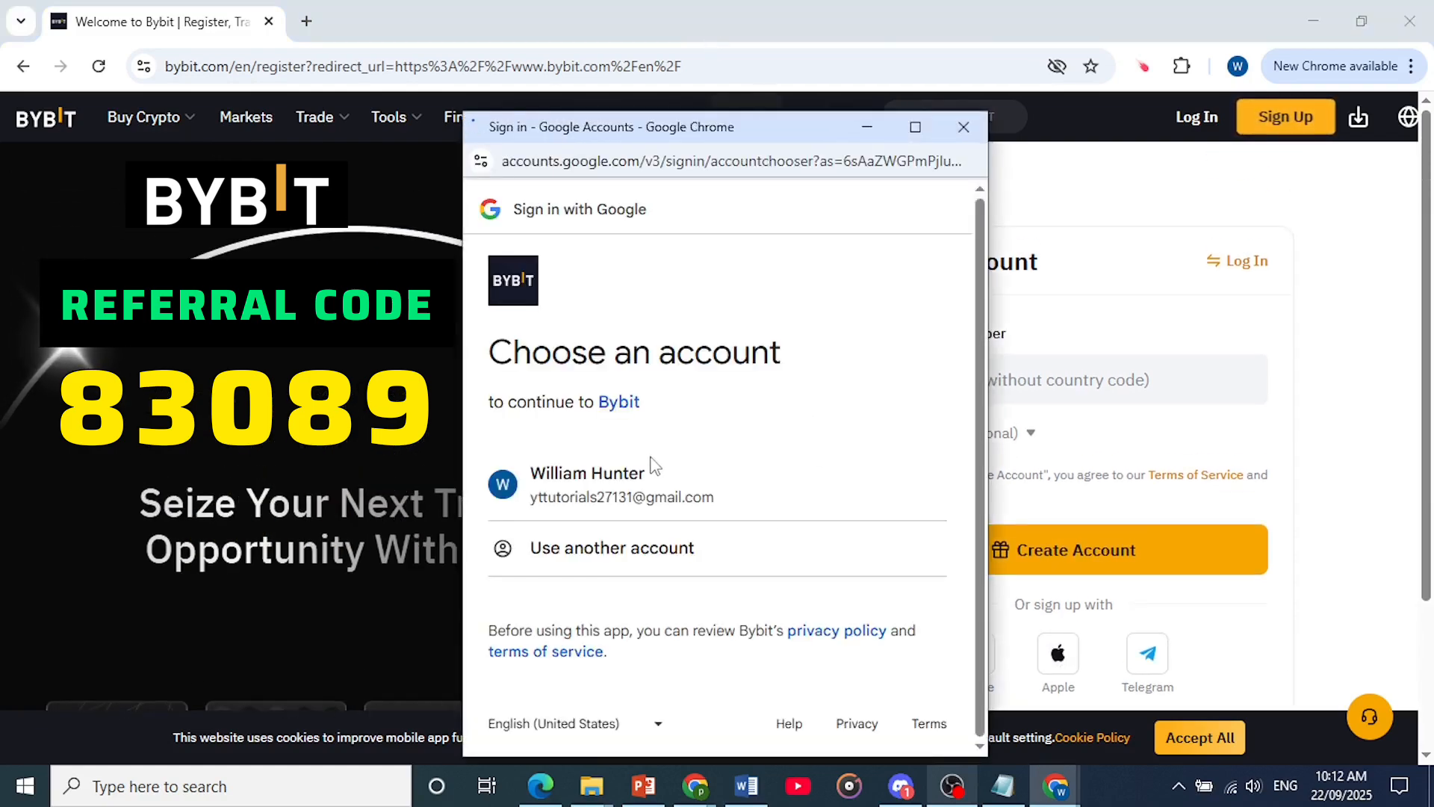
{"action": "left_click", "coordinate": [589, 484]}
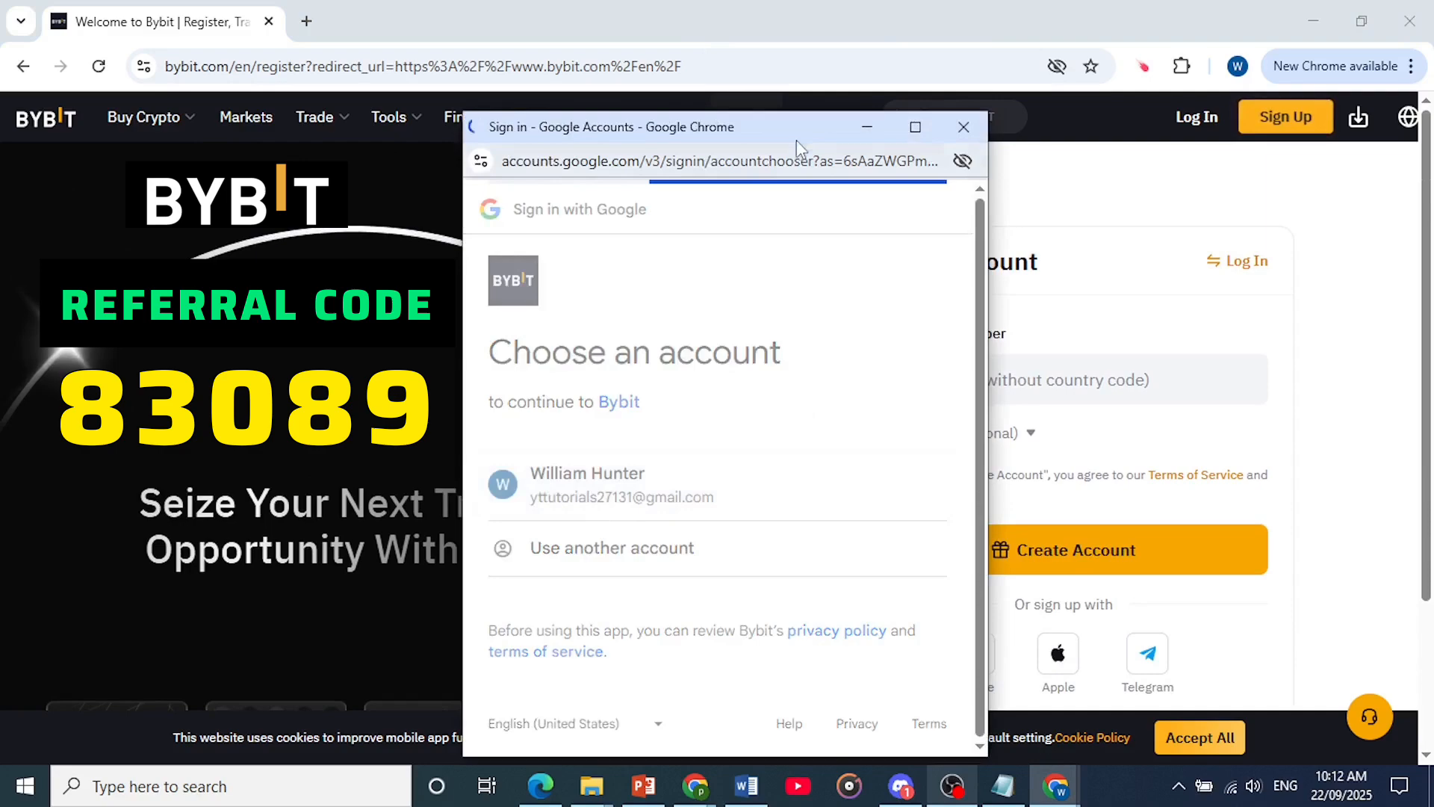
{"action": "left_click", "coordinate": [587, 484]}
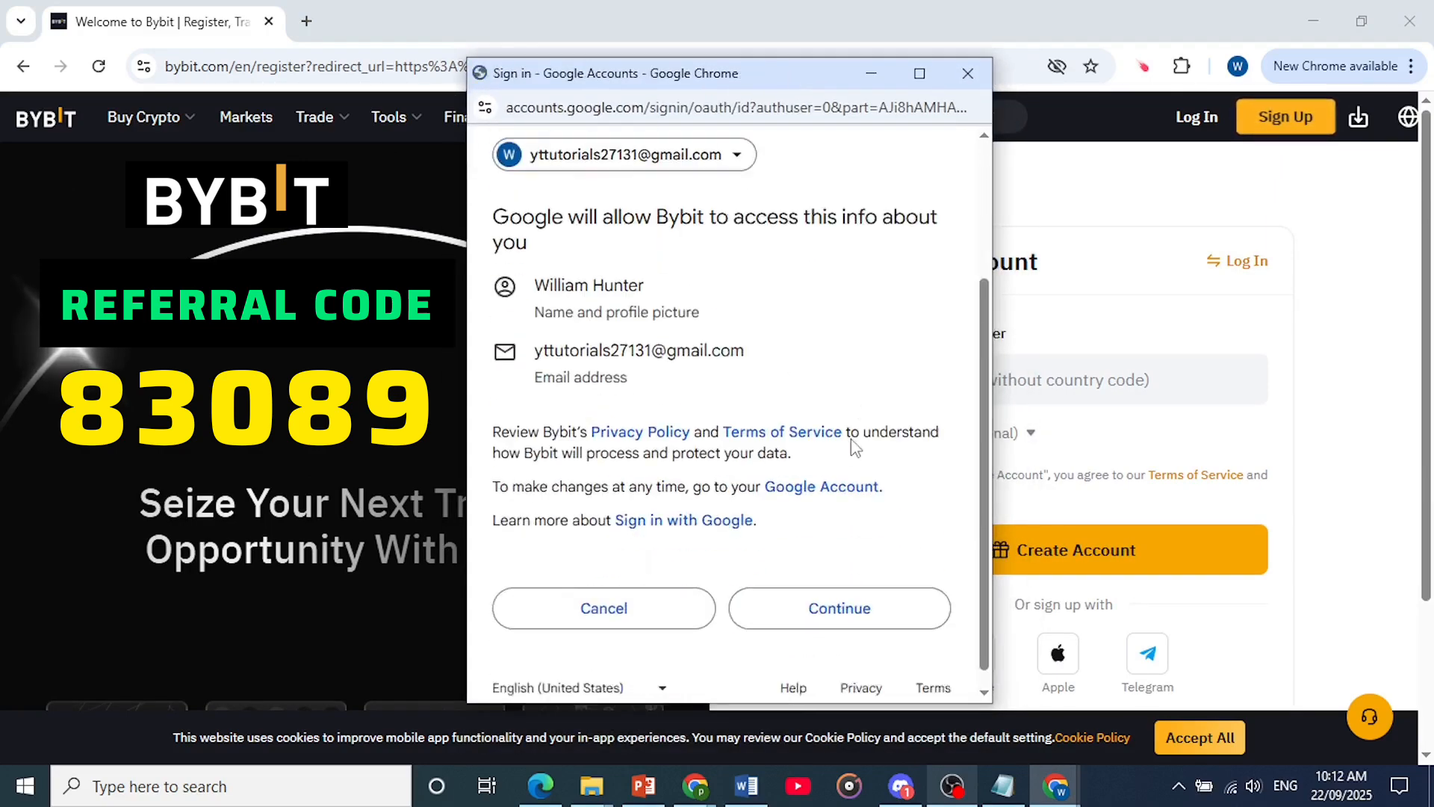
{"action": "left_click", "coordinate": [840, 608]}
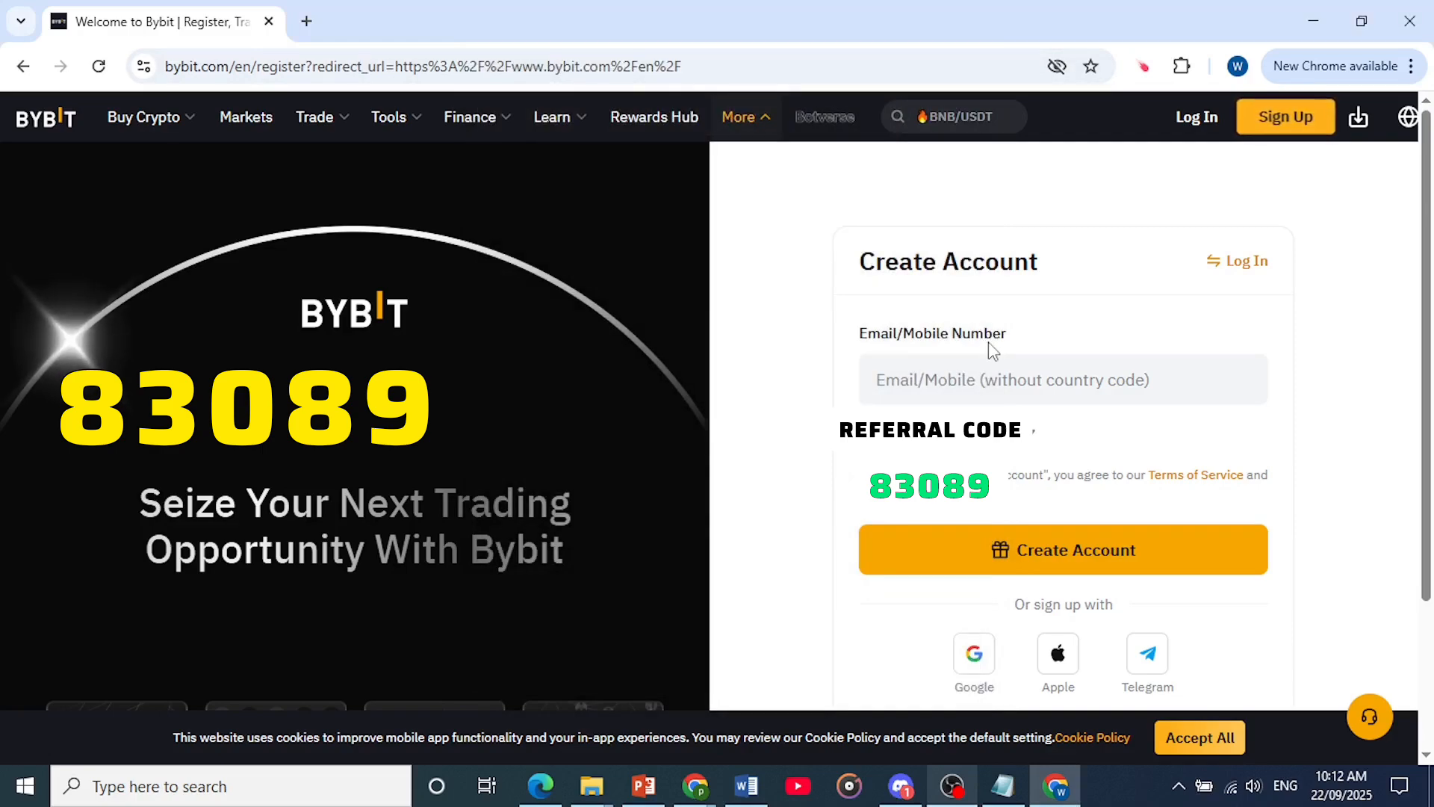
Slide the puzzle piece into its gap to pass the verification check.
{"action": "left_click", "coordinate": [1064, 550]}
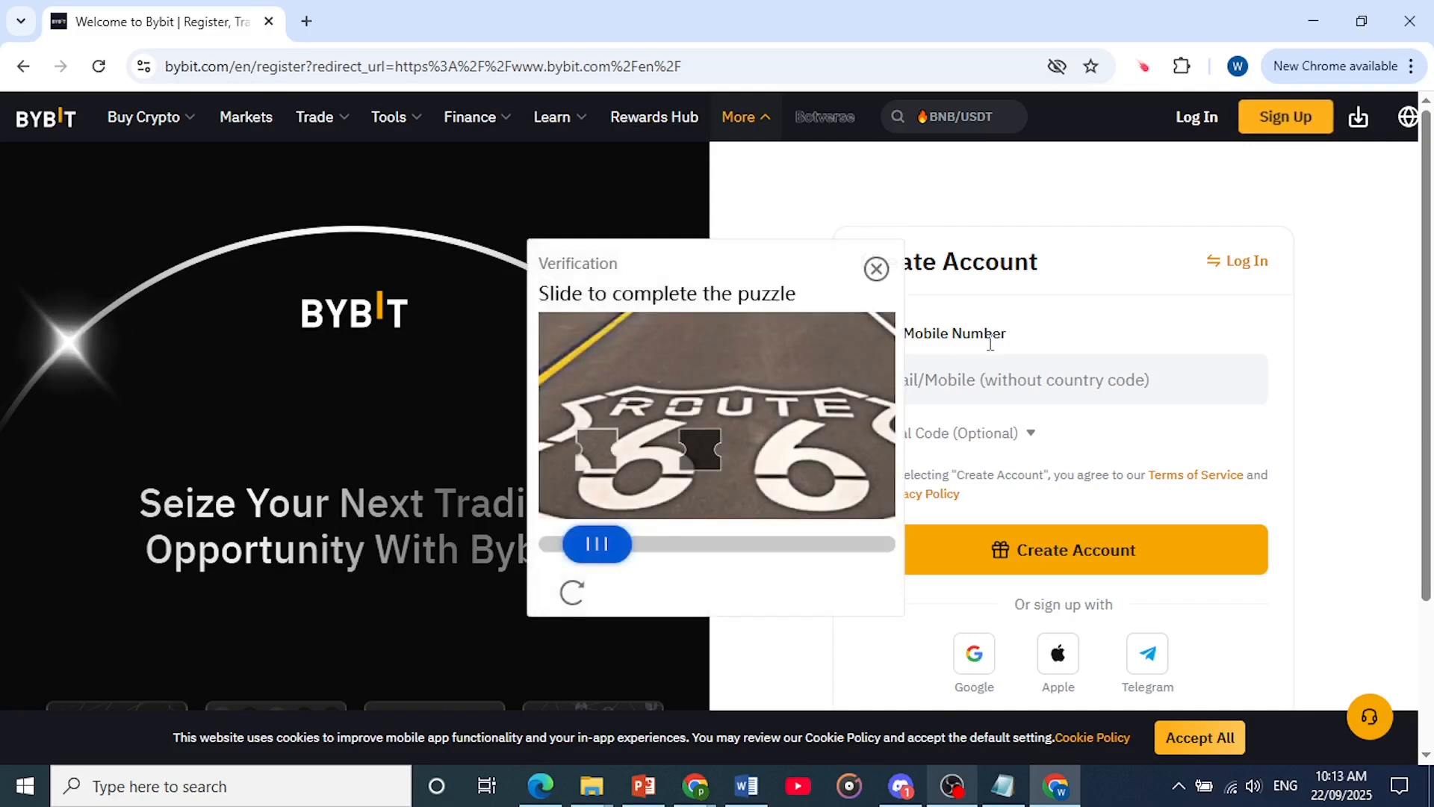
{"action": "left_click_drag", "start_coordinate": [596, 543], "coordinate": [619, 543]}
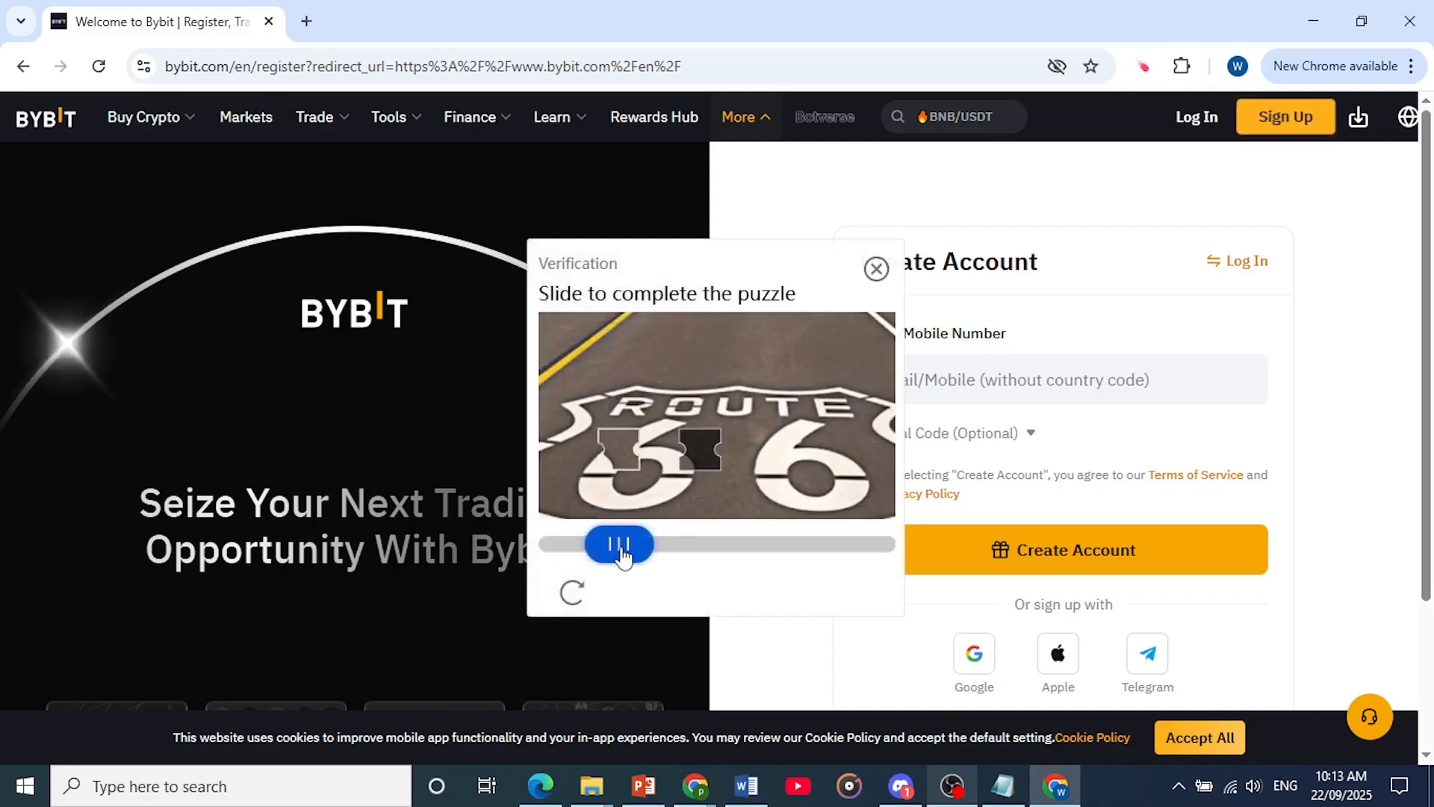
{"action": "left_click_drag", "start_coordinate": [618, 543], "coordinate": [700, 544]}
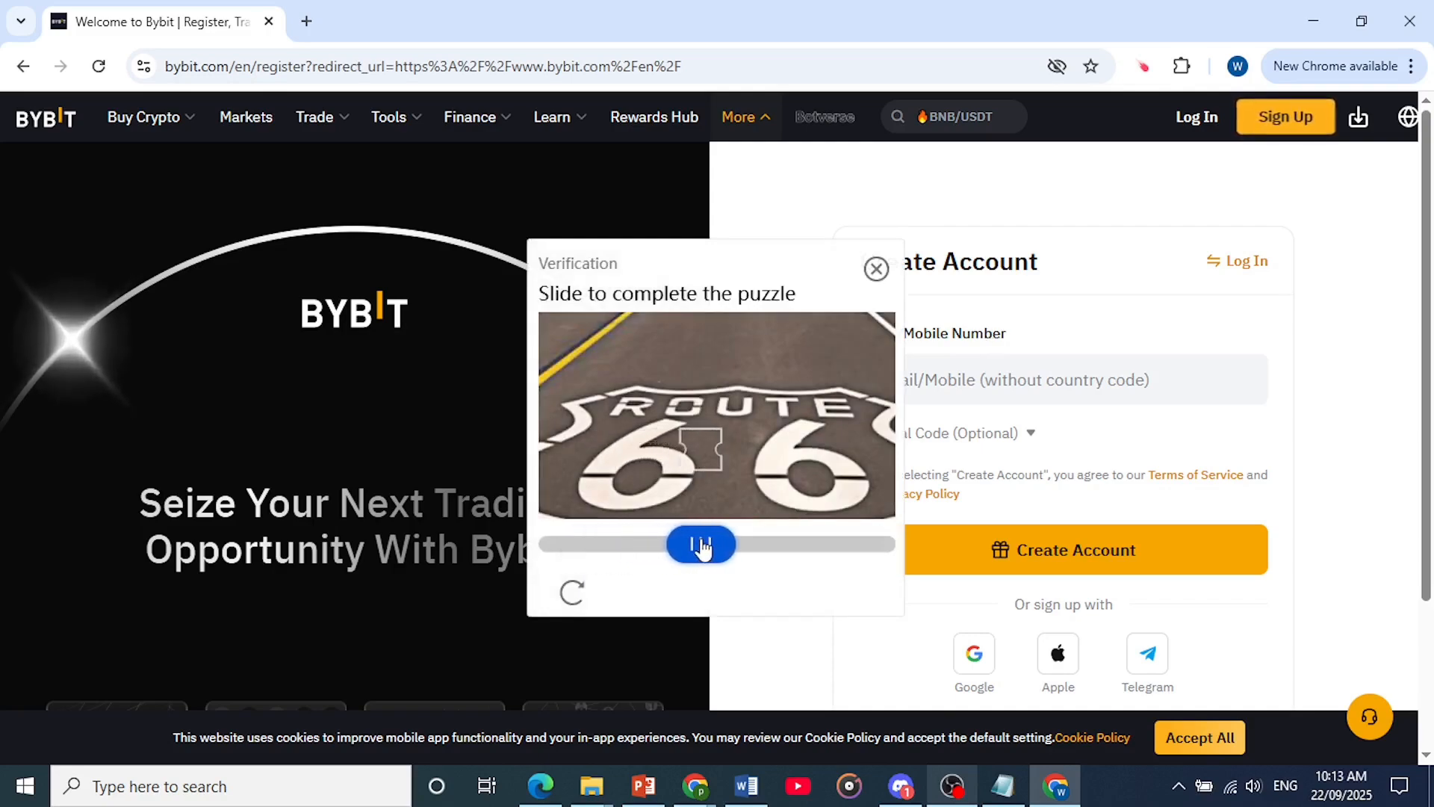
{"action": "left_click_drag", "start_coordinate": [701, 544], "coordinate": [873, 544]}
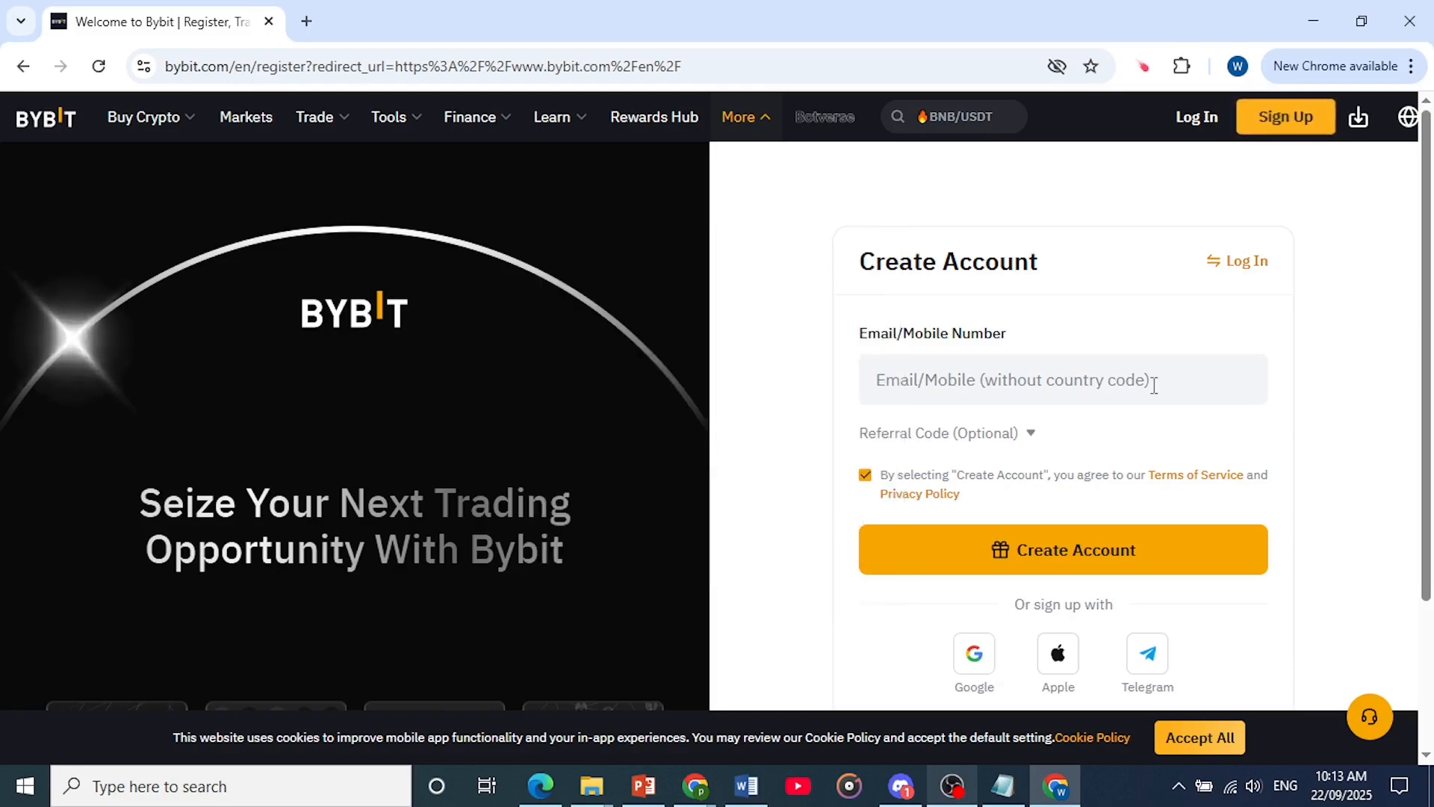
{"action": "left_click", "coordinate": [1063, 550]}
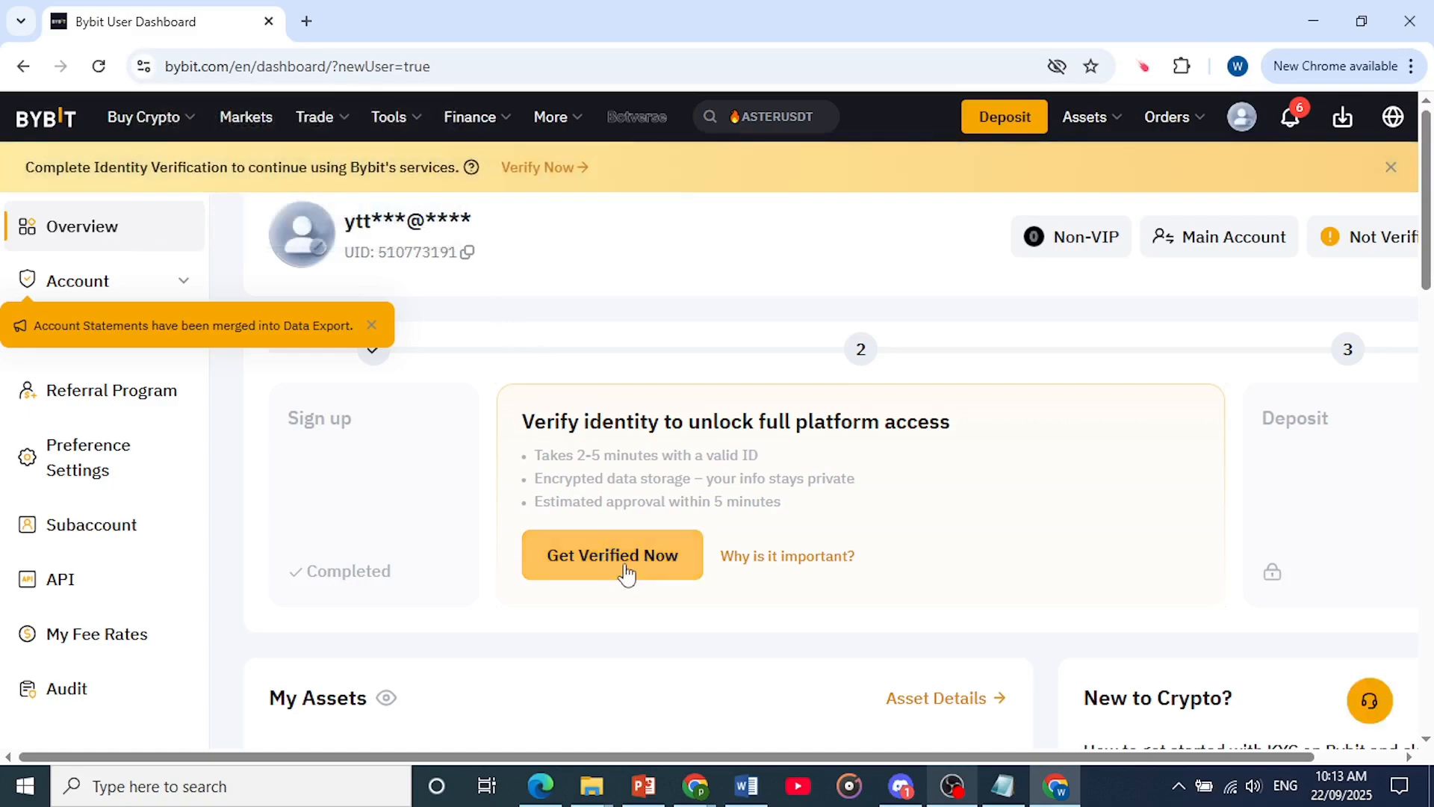
Start identity verification for the new account from the User Dashboard.
{"action": "left_click", "coordinate": [612, 555]}
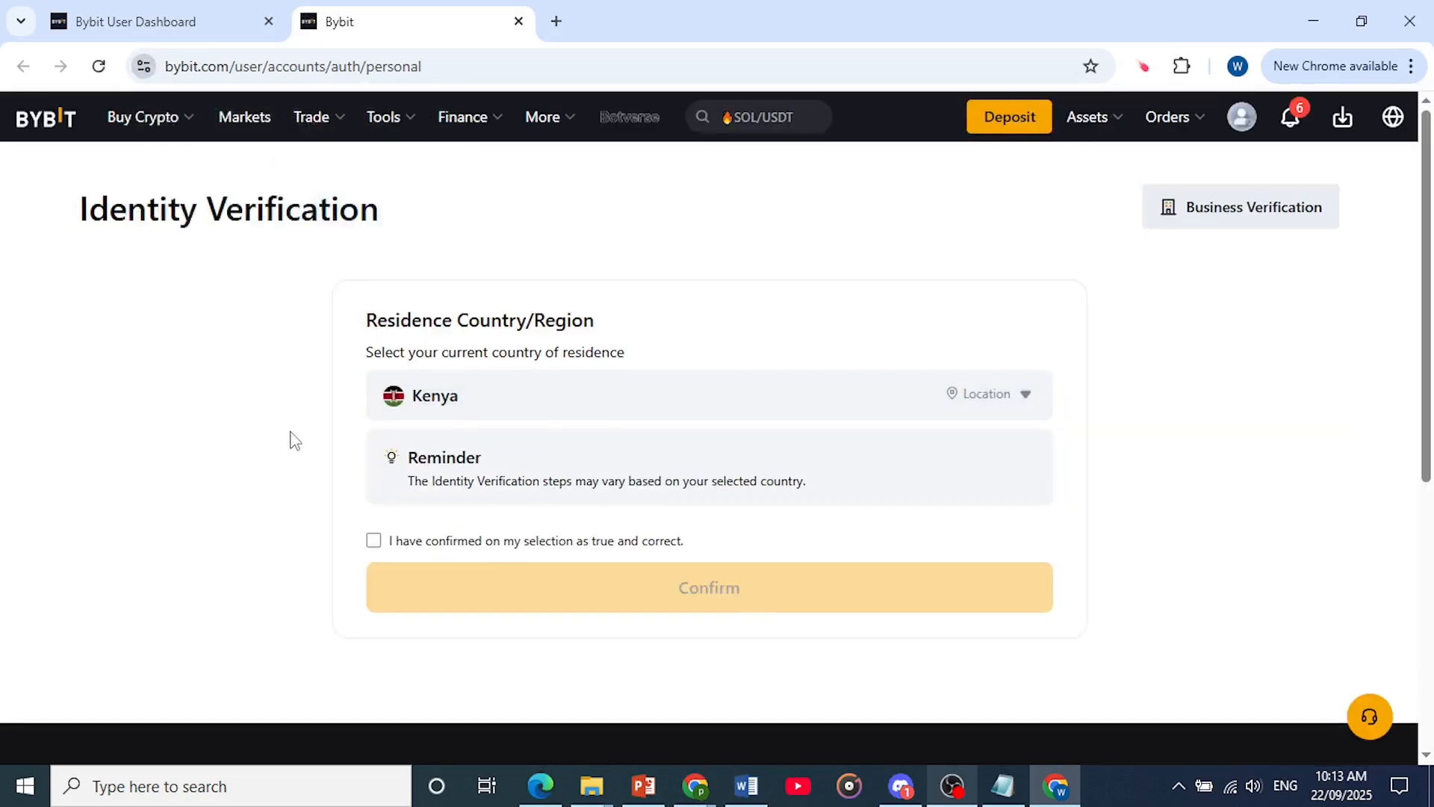
{"action": "mouse_move", "coordinate": [448, 388]}
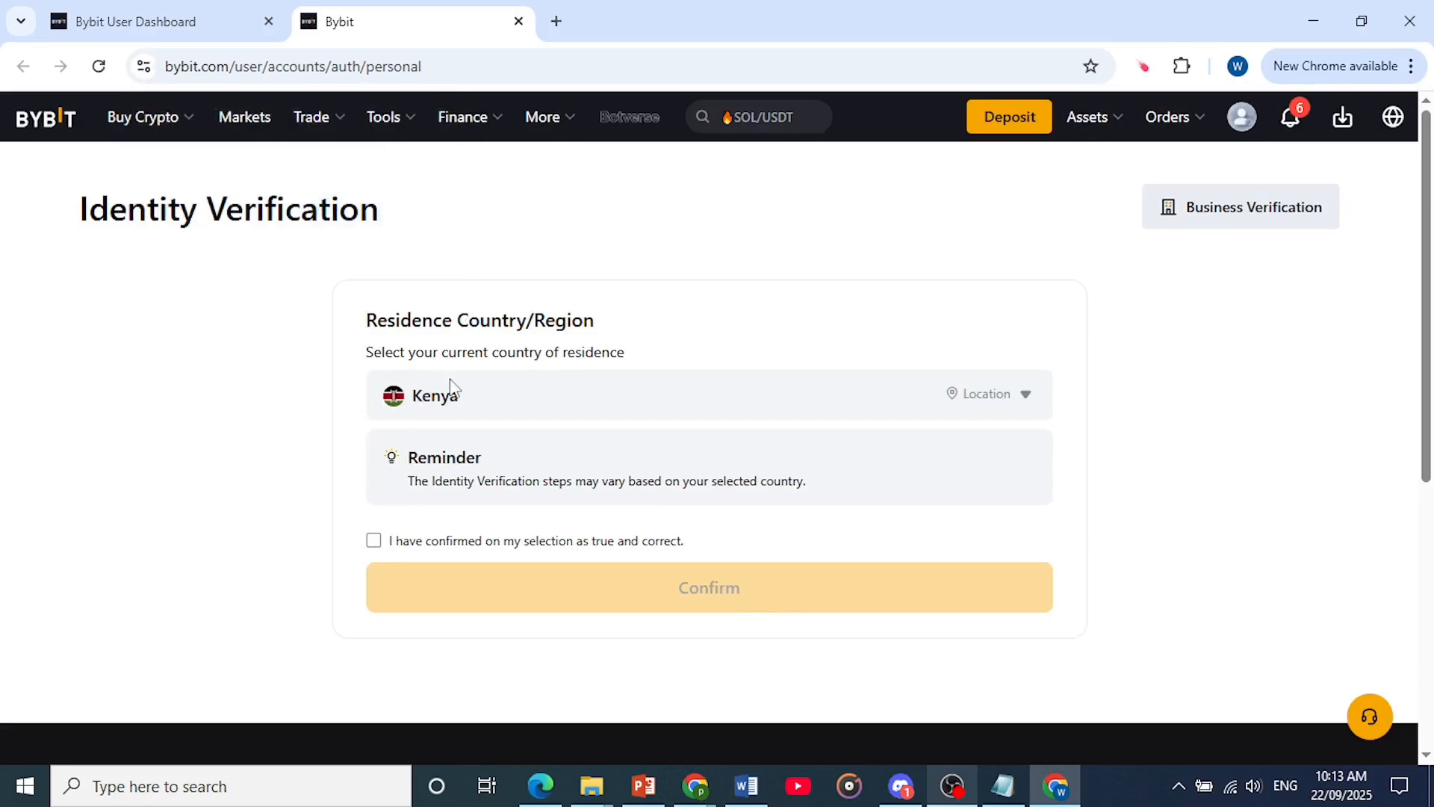
Tick the confirmation checkbox and submit Kenya as country of residence.
{"action": "left_click", "coordinate": [373, 541]}
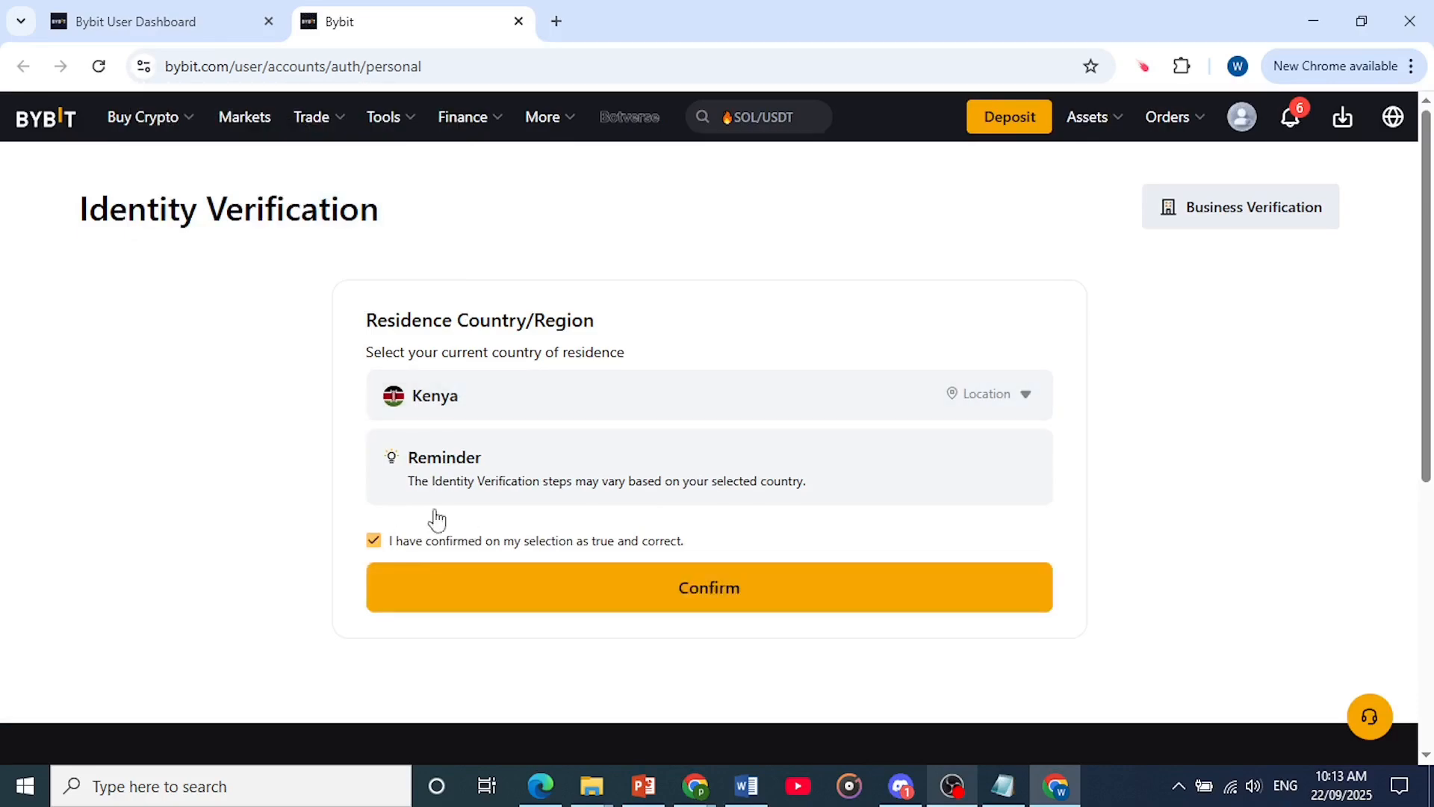
{"action": "left_click", "coordinate": [708, 588]}
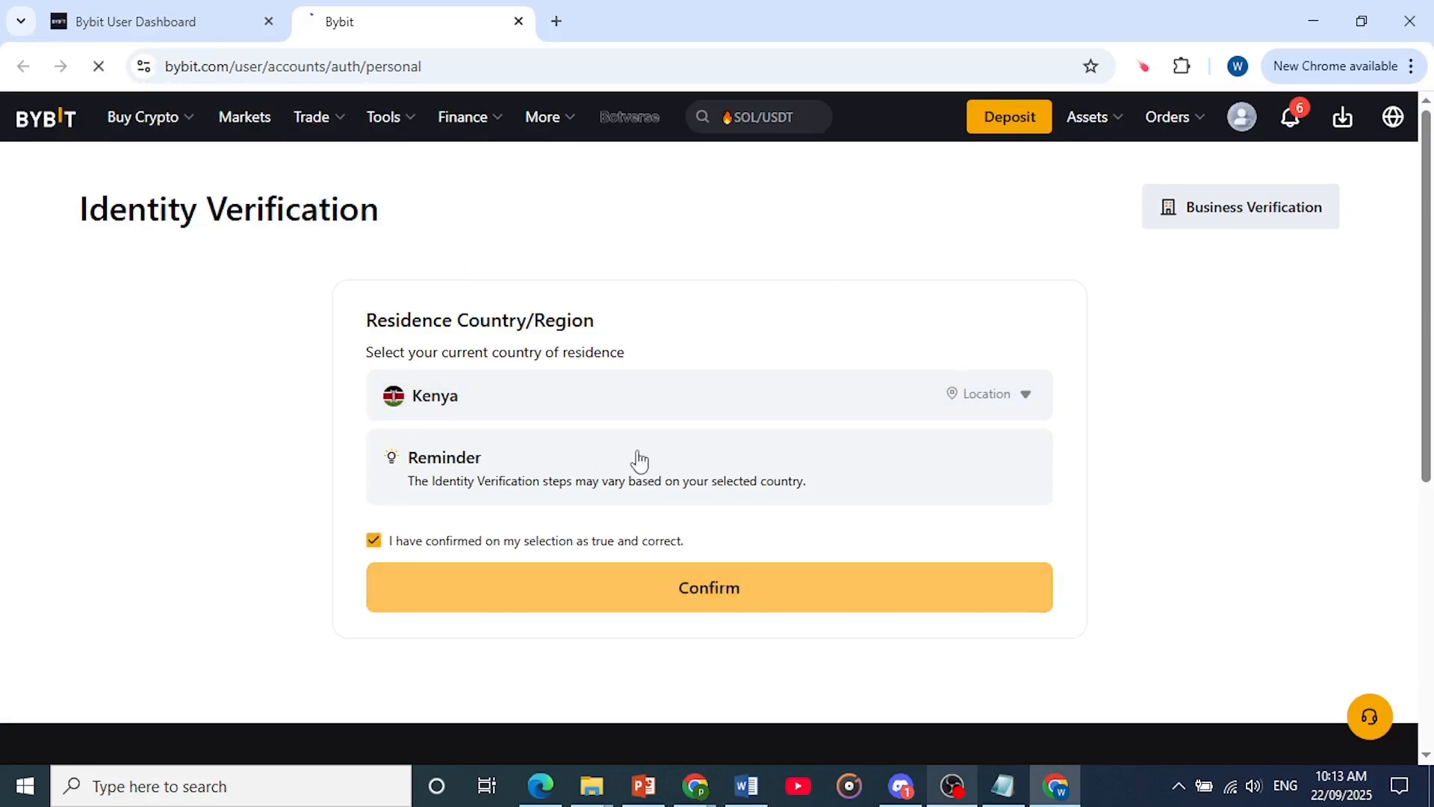
{"action": "left_click", "coordinate": [708, 587]}
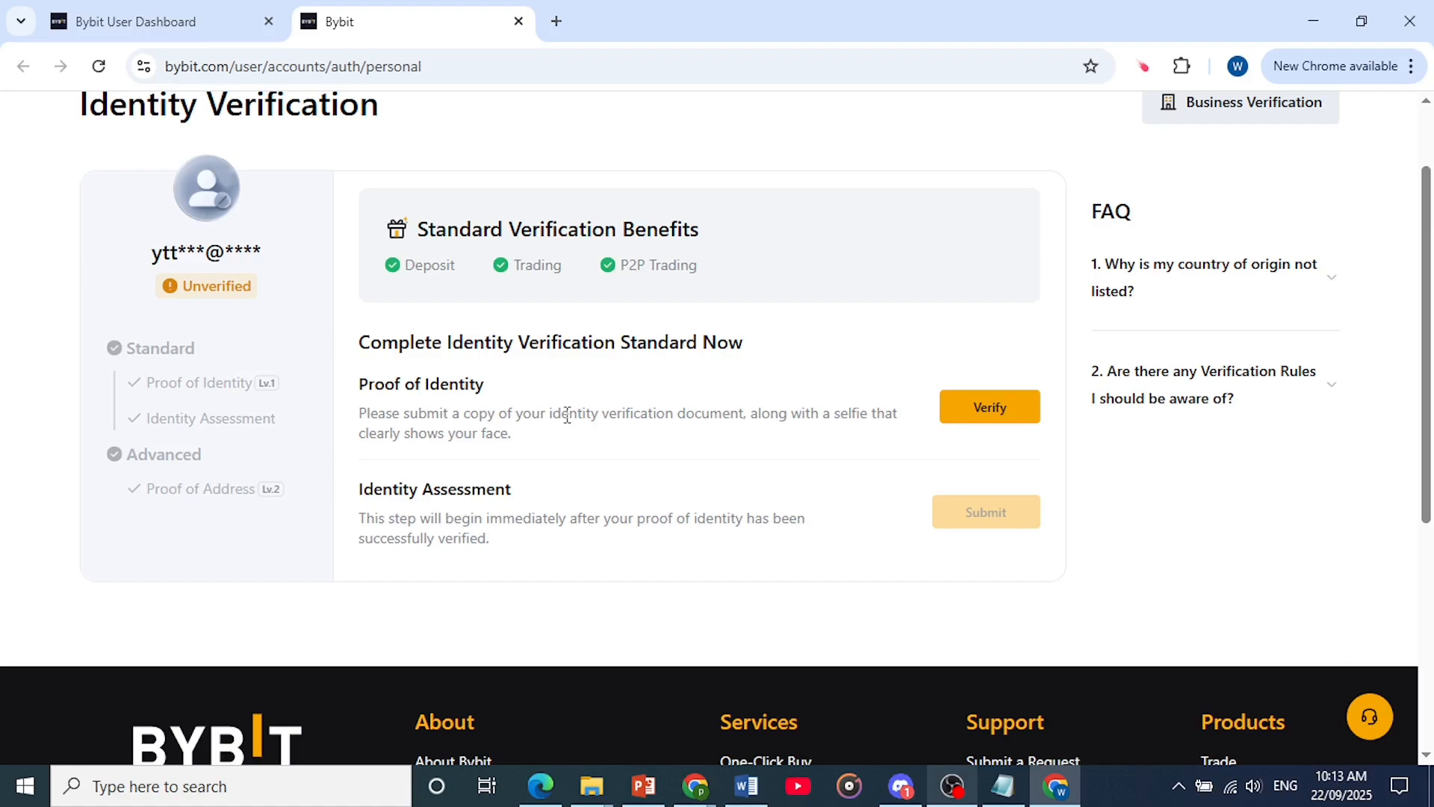
{"action": "mouse_move", "coordinate": [514, 441]}
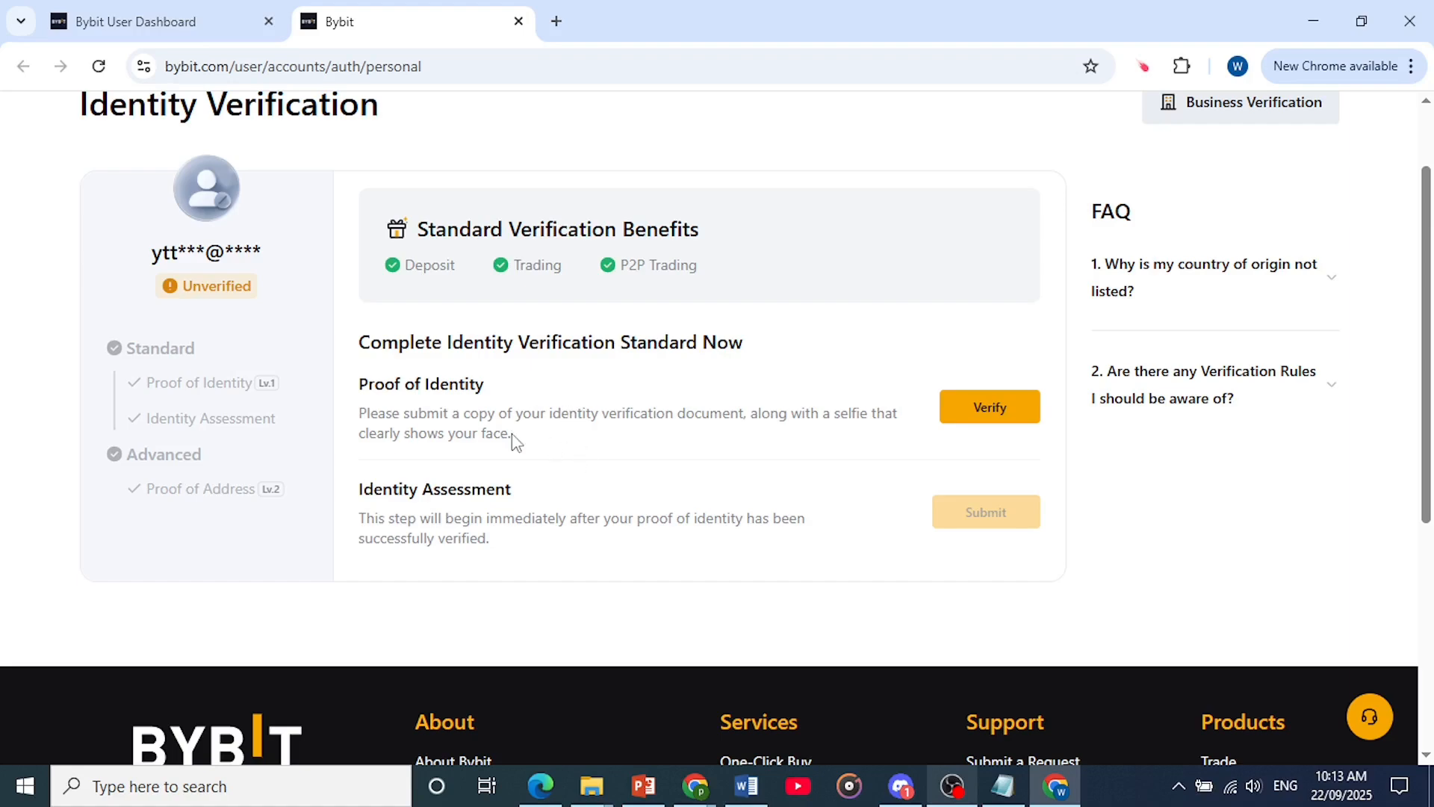
{"action": "mouse_move", "coordinate": [726, 463]}
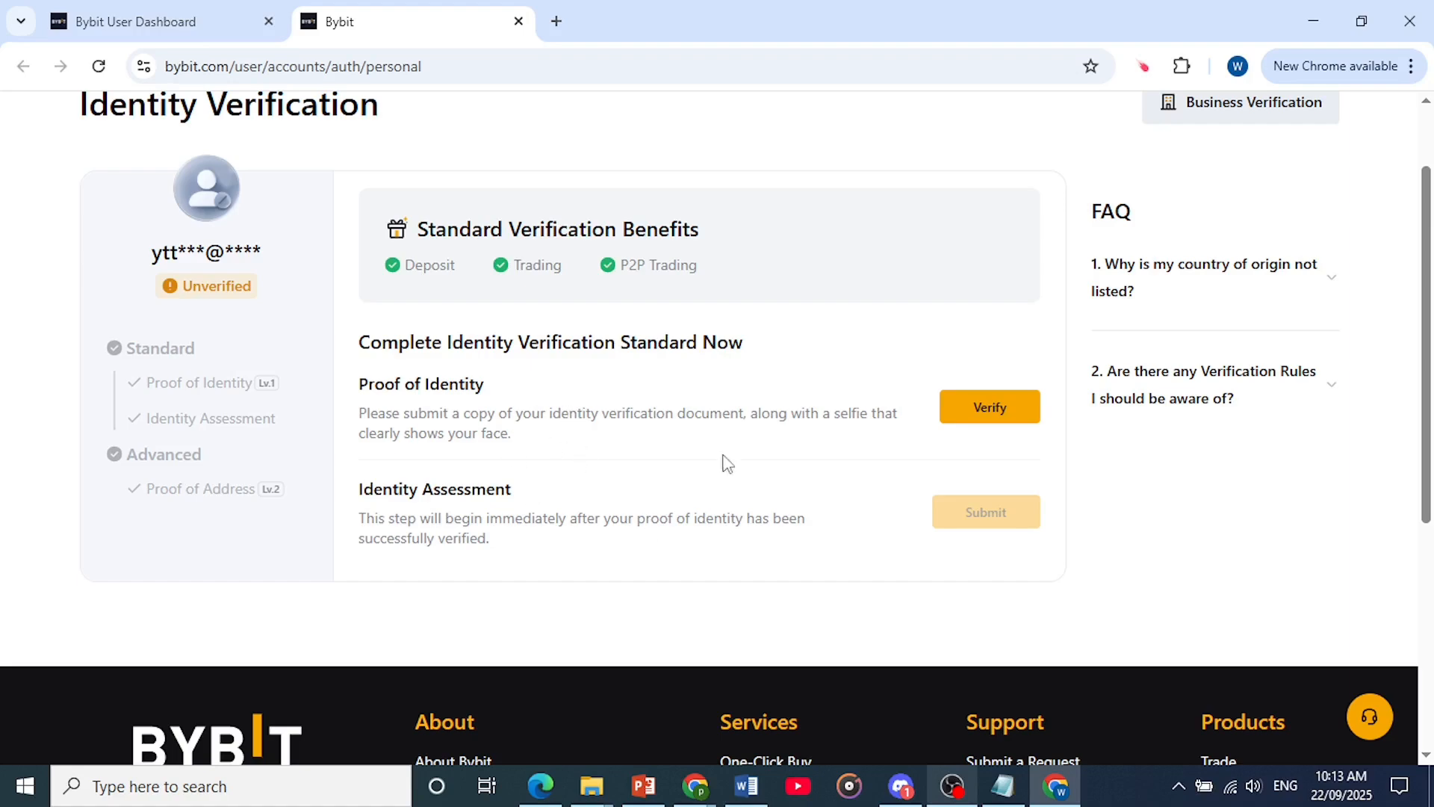
{"action": "mouse_move", "coordinate": [995, 404]}
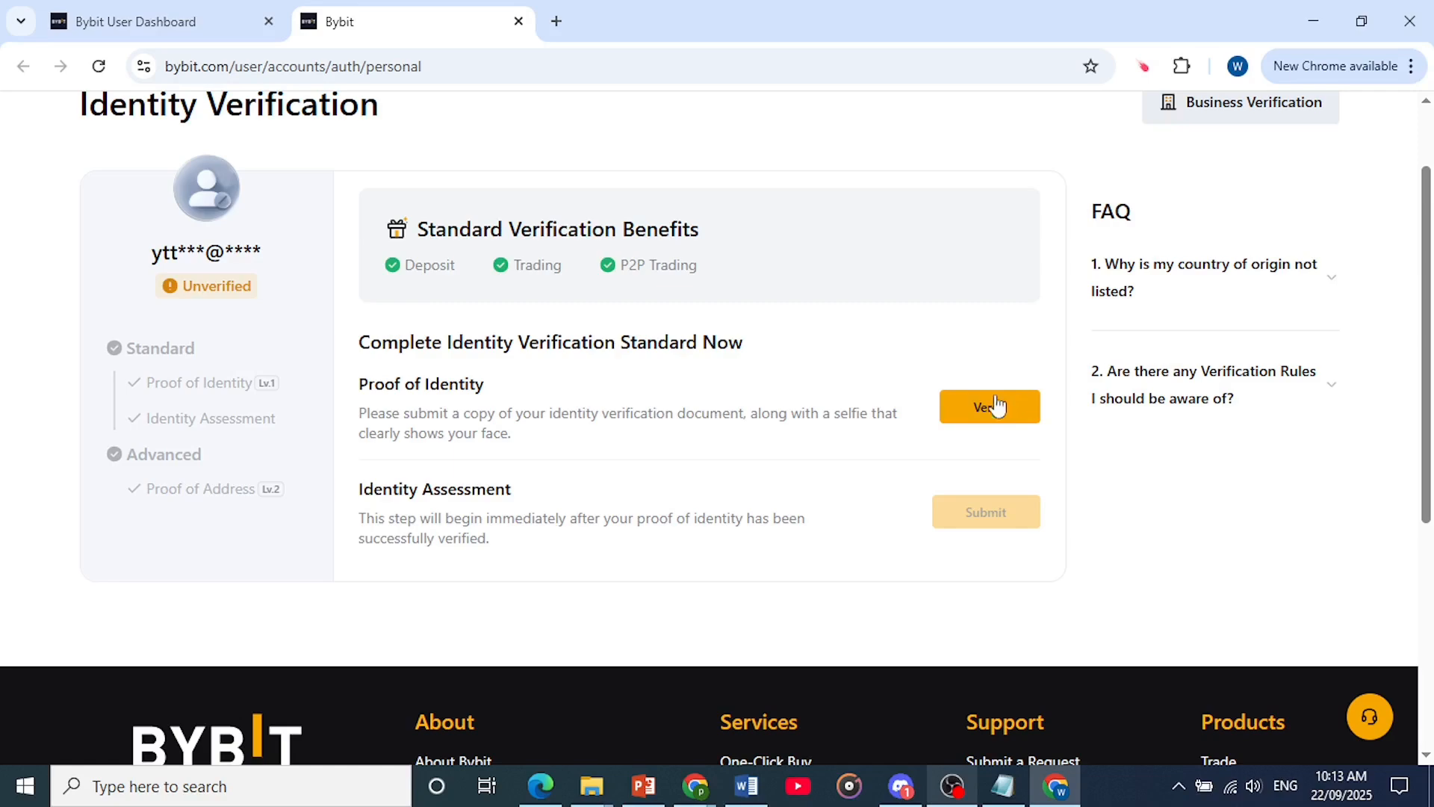
Begin the Proof of Identity step from the Standard verification overview.
{"action": "left_click", "coordinate": [988, 406]}
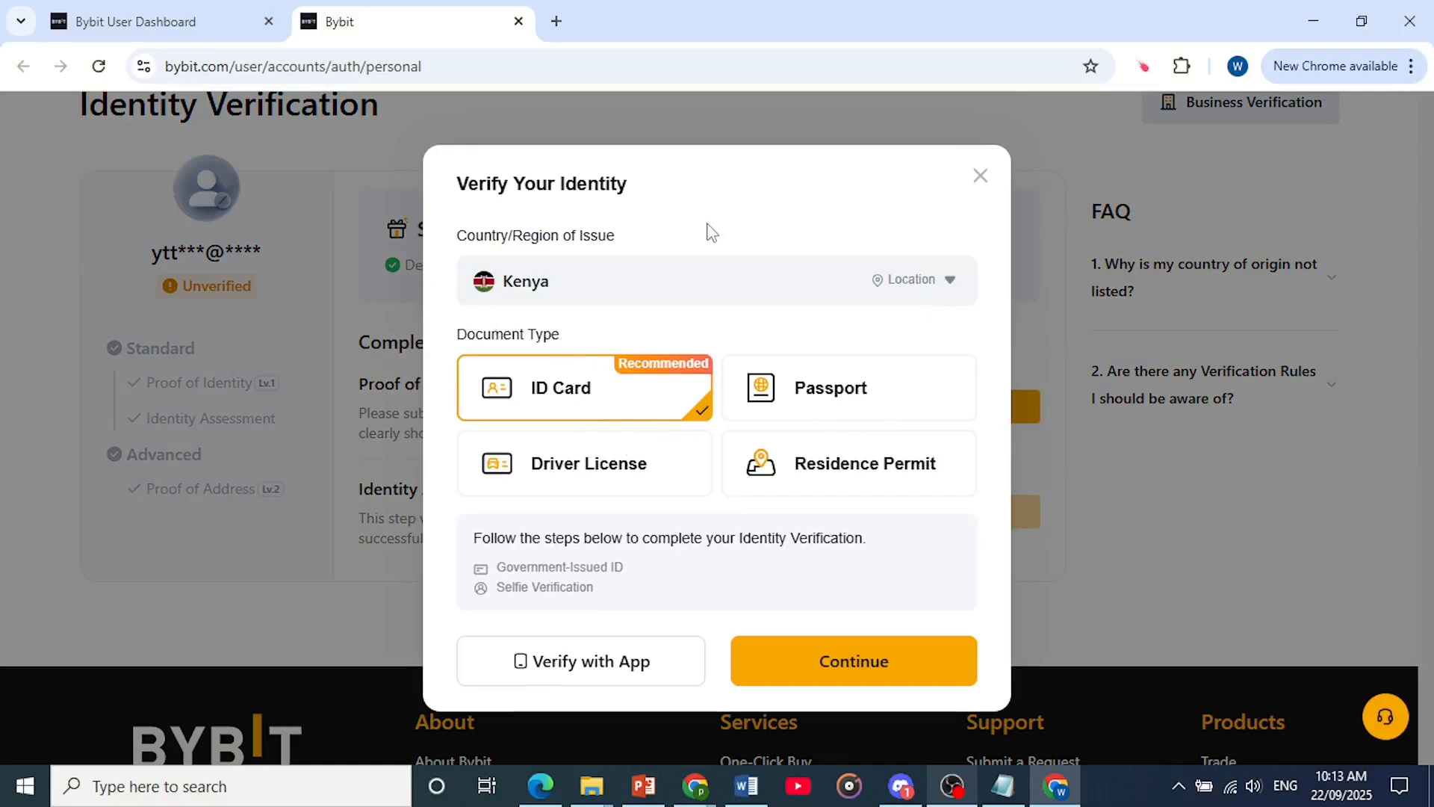
{"action": "mouse_move", "coordinate": [565, 298]}
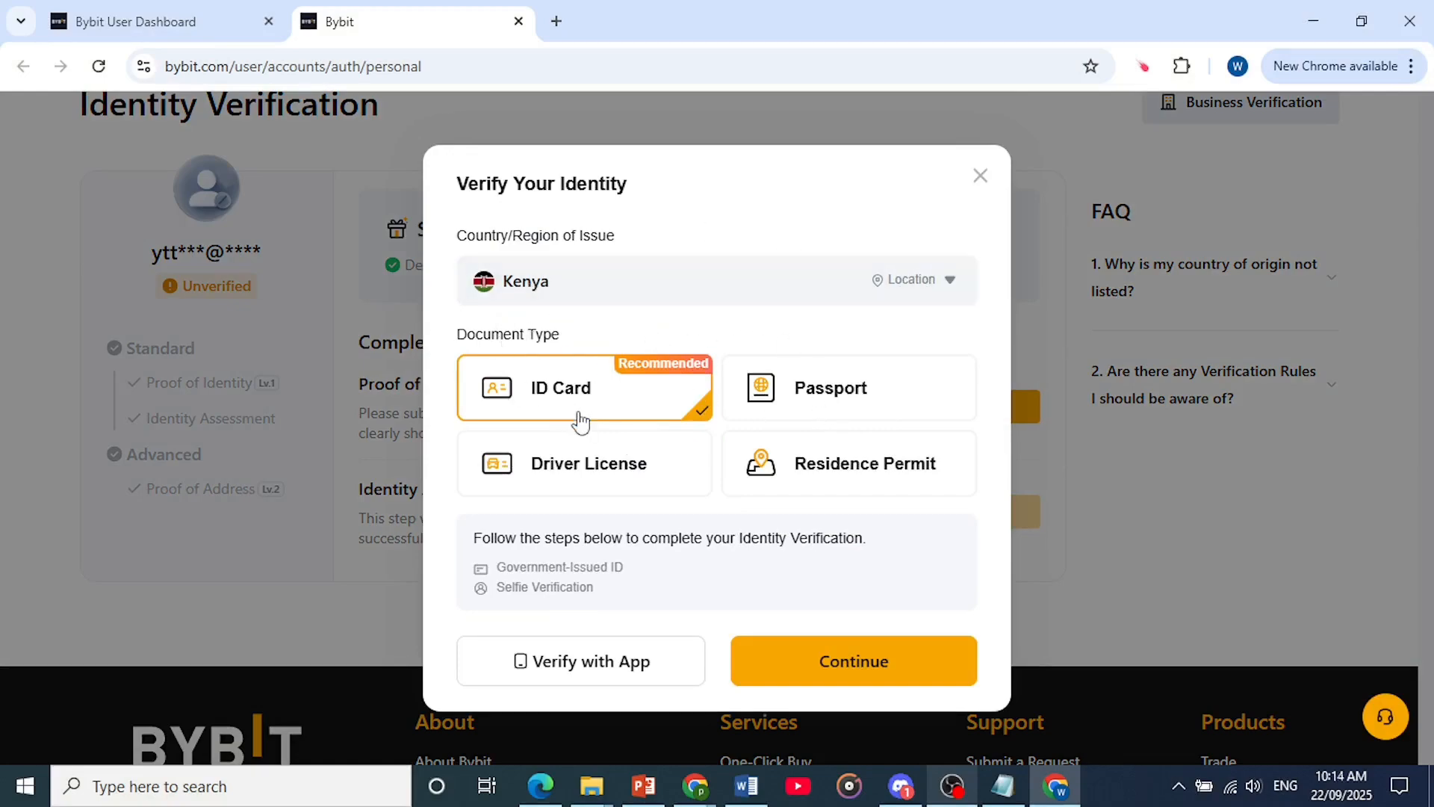
{"action": "mouse_move", "coordinate": [760, 465]}
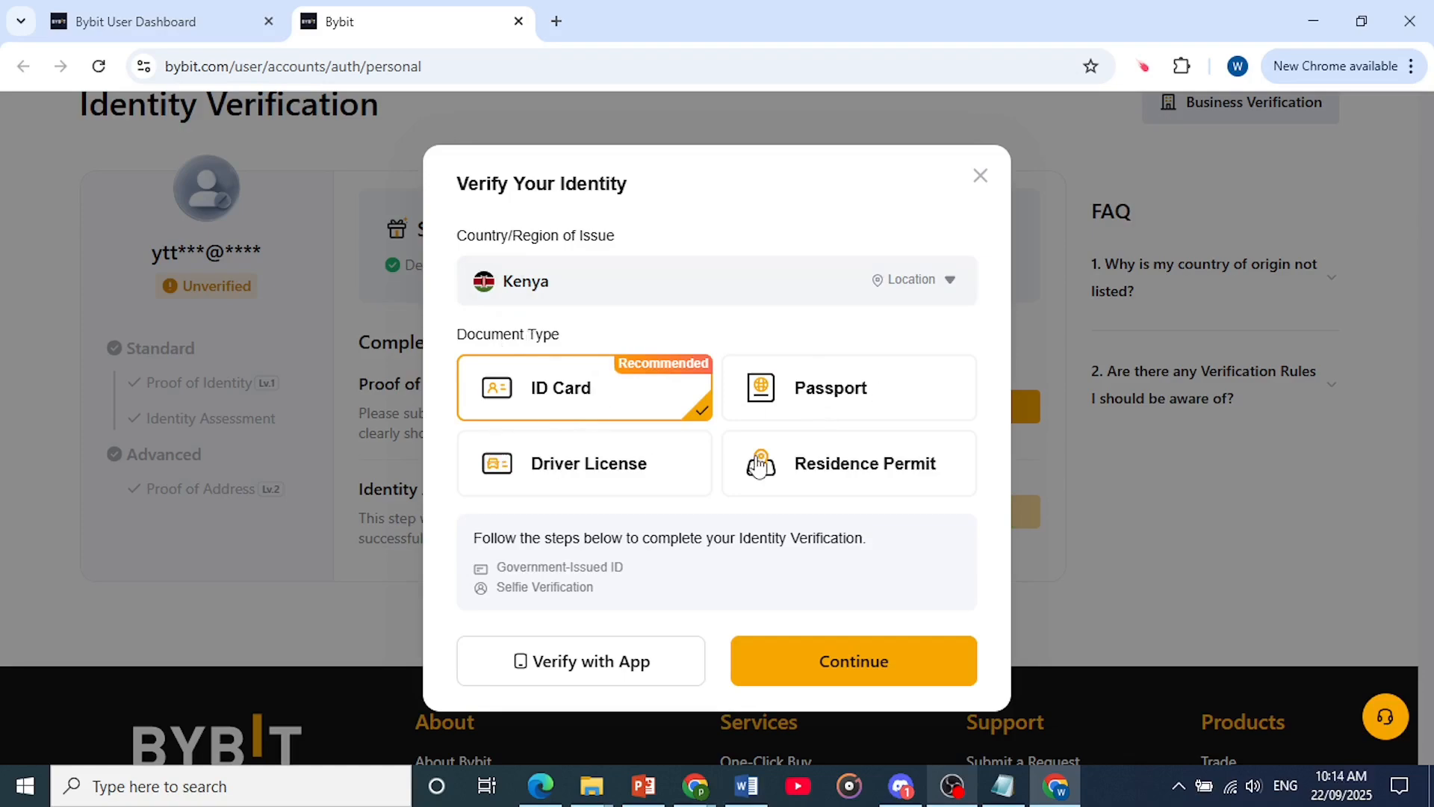
{"action": "mouse_move", "coordinate": [568, 454]}
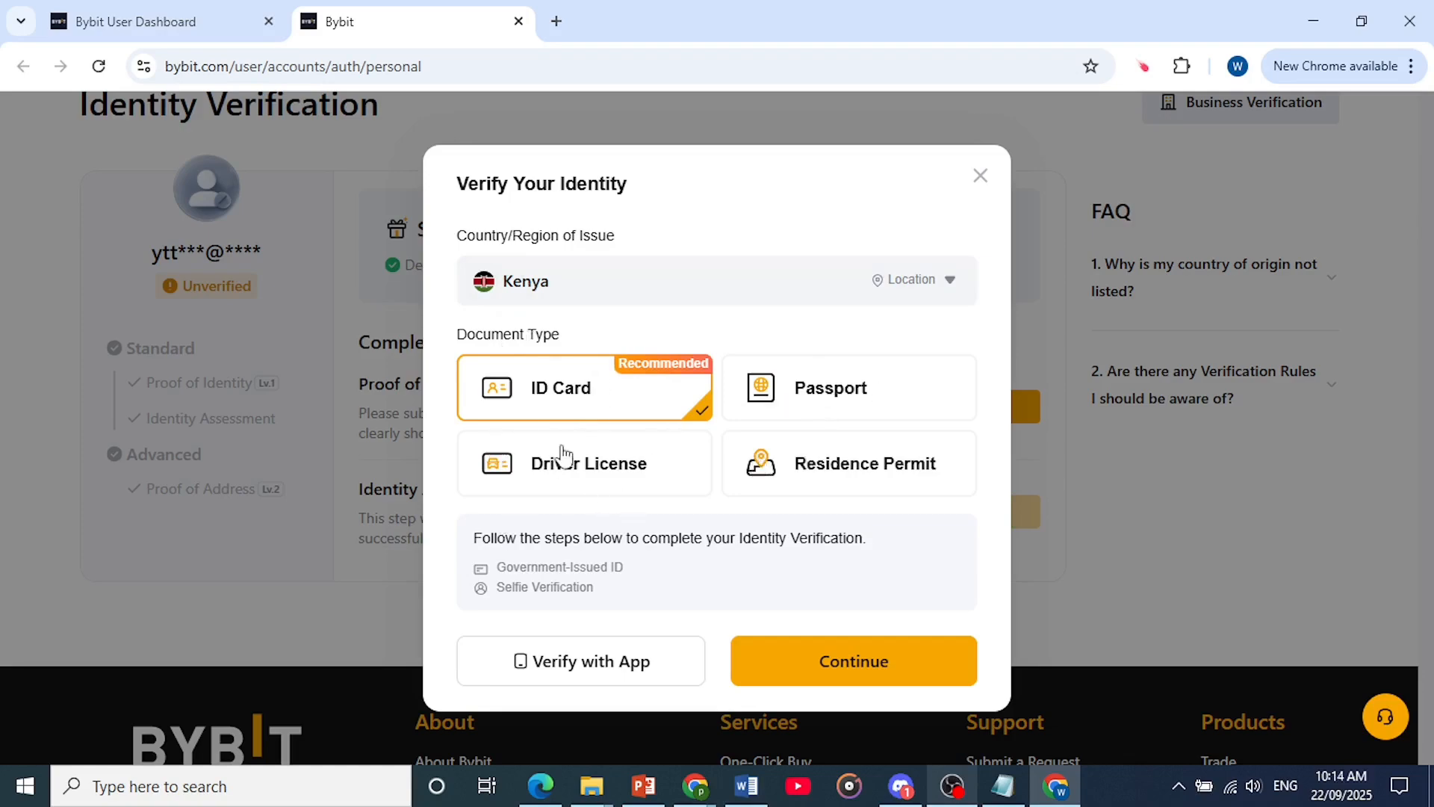
Continue with Kenya-issued ID Card as the document type to reach the photo guidelines.
{"action": "left_click", "coordinate": [853, 660]}
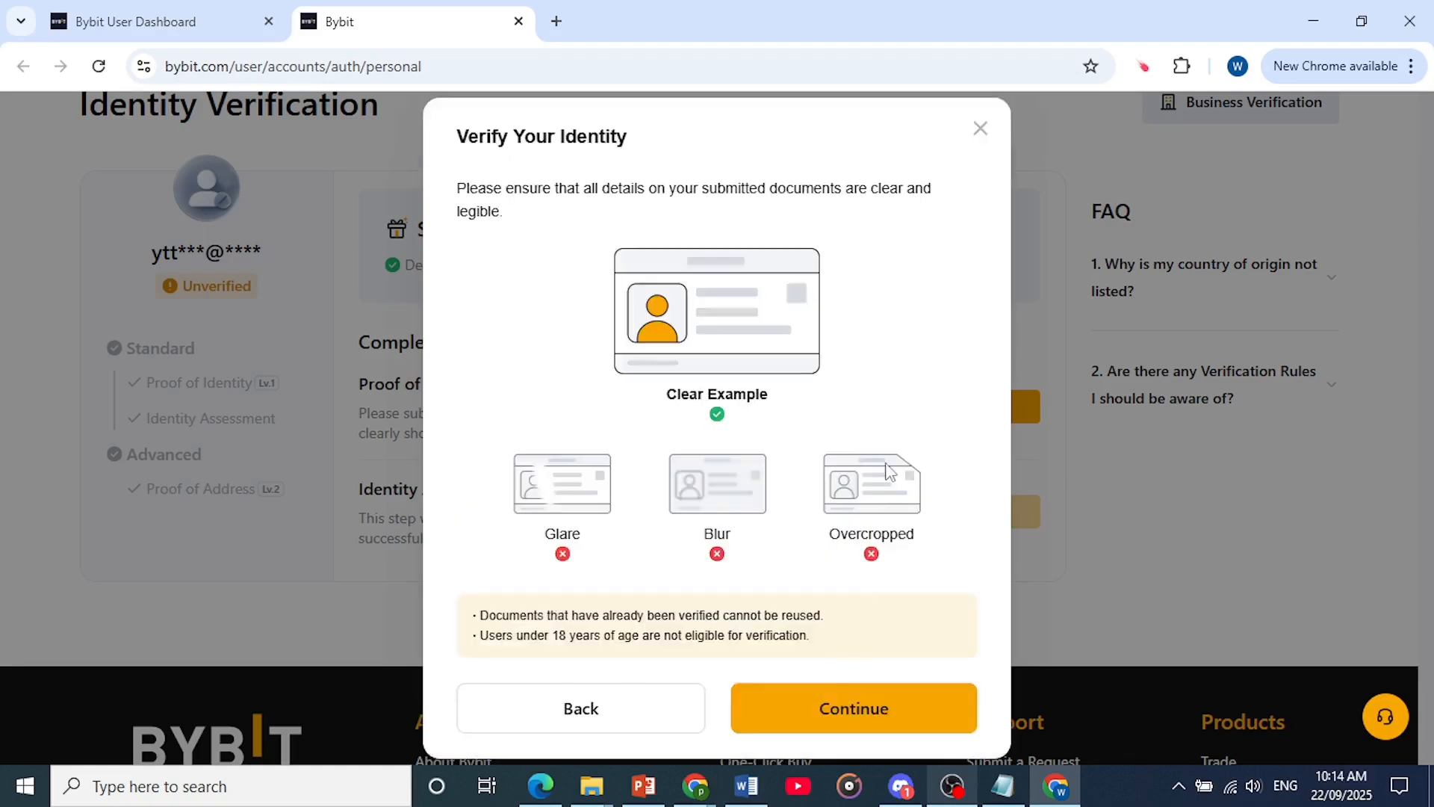
{"action": "mouse_move", "coordinate": [647, 158]}
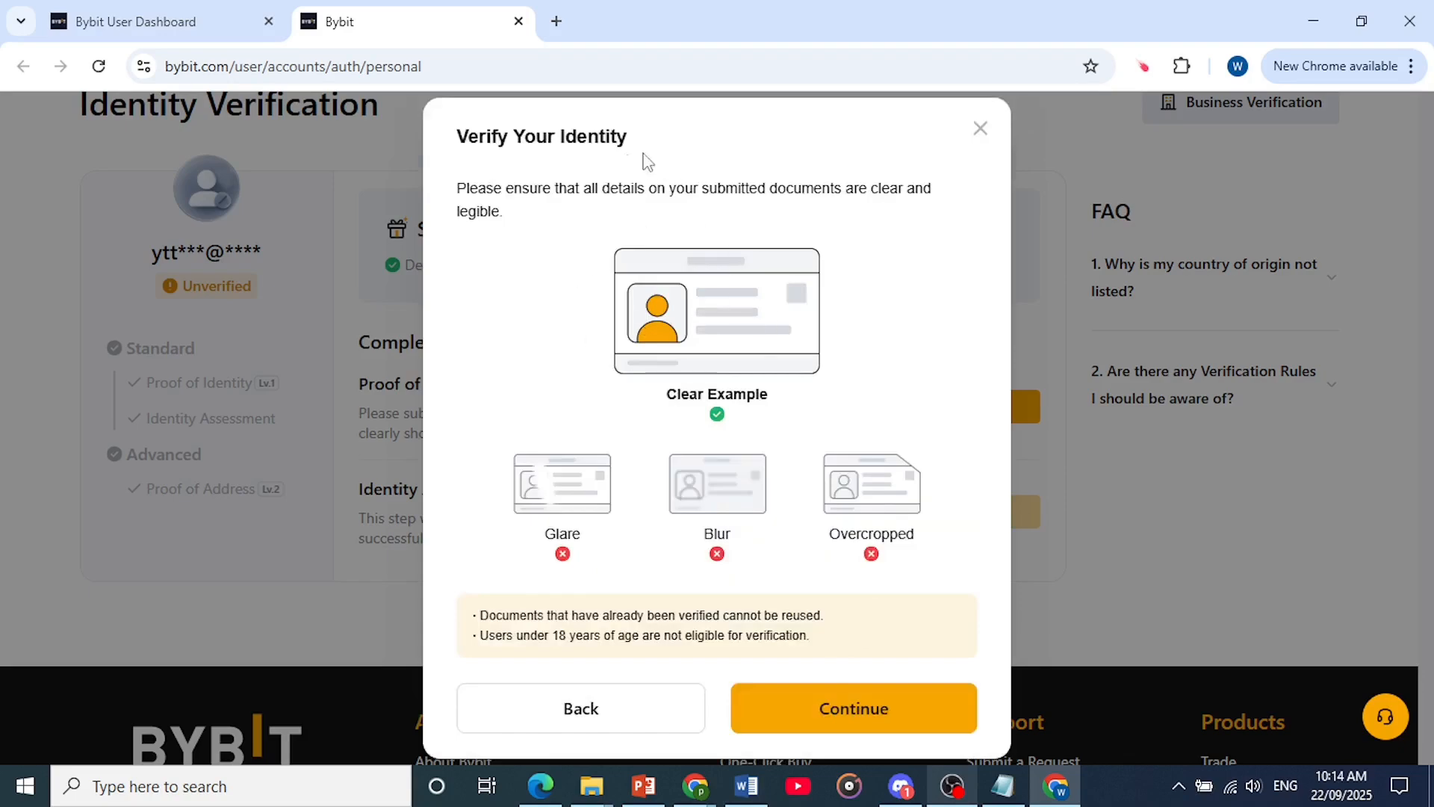
{"action": "mouse_move", "coordinate": [821, 200]}
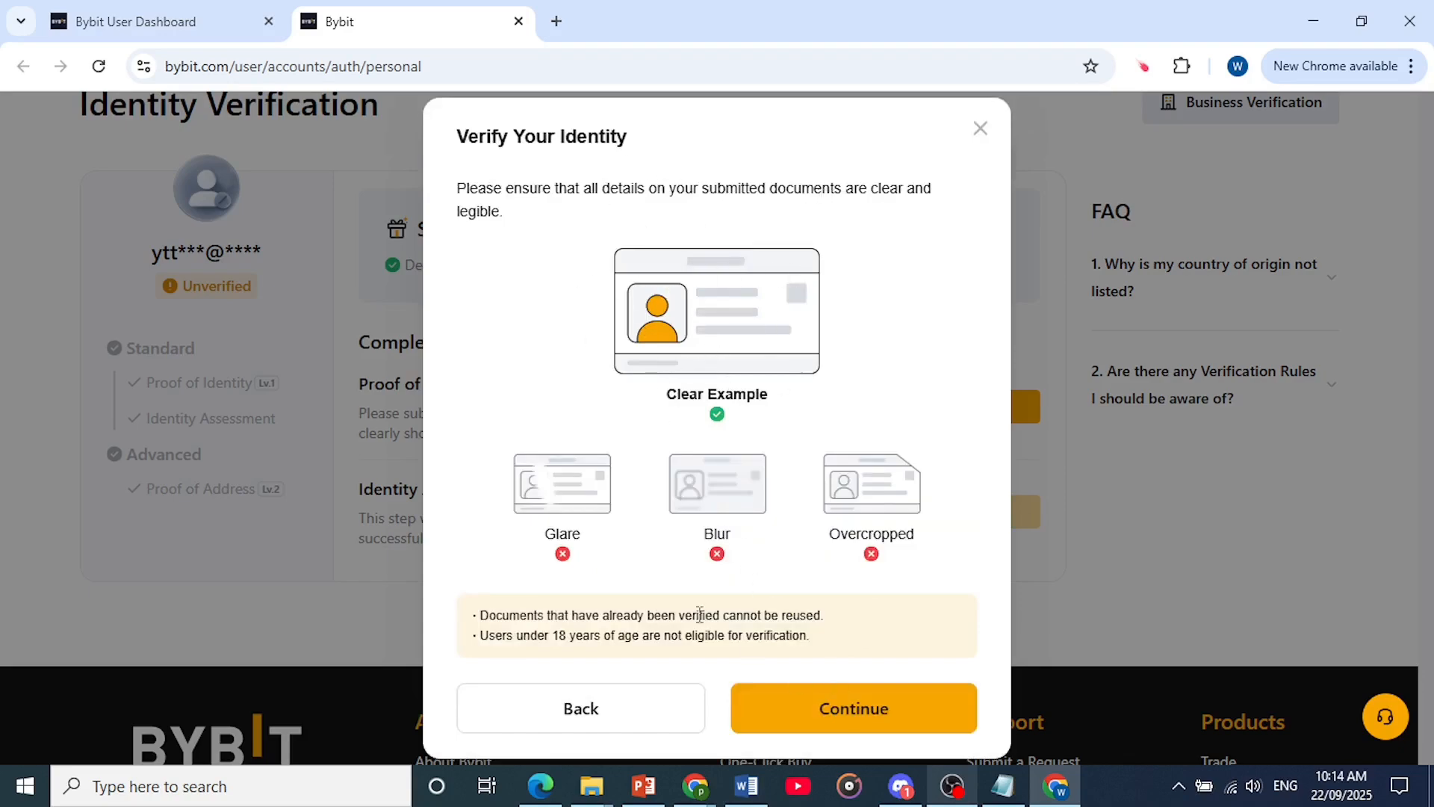
{"action": "mouse_move", "coordinate": [724, 561]}
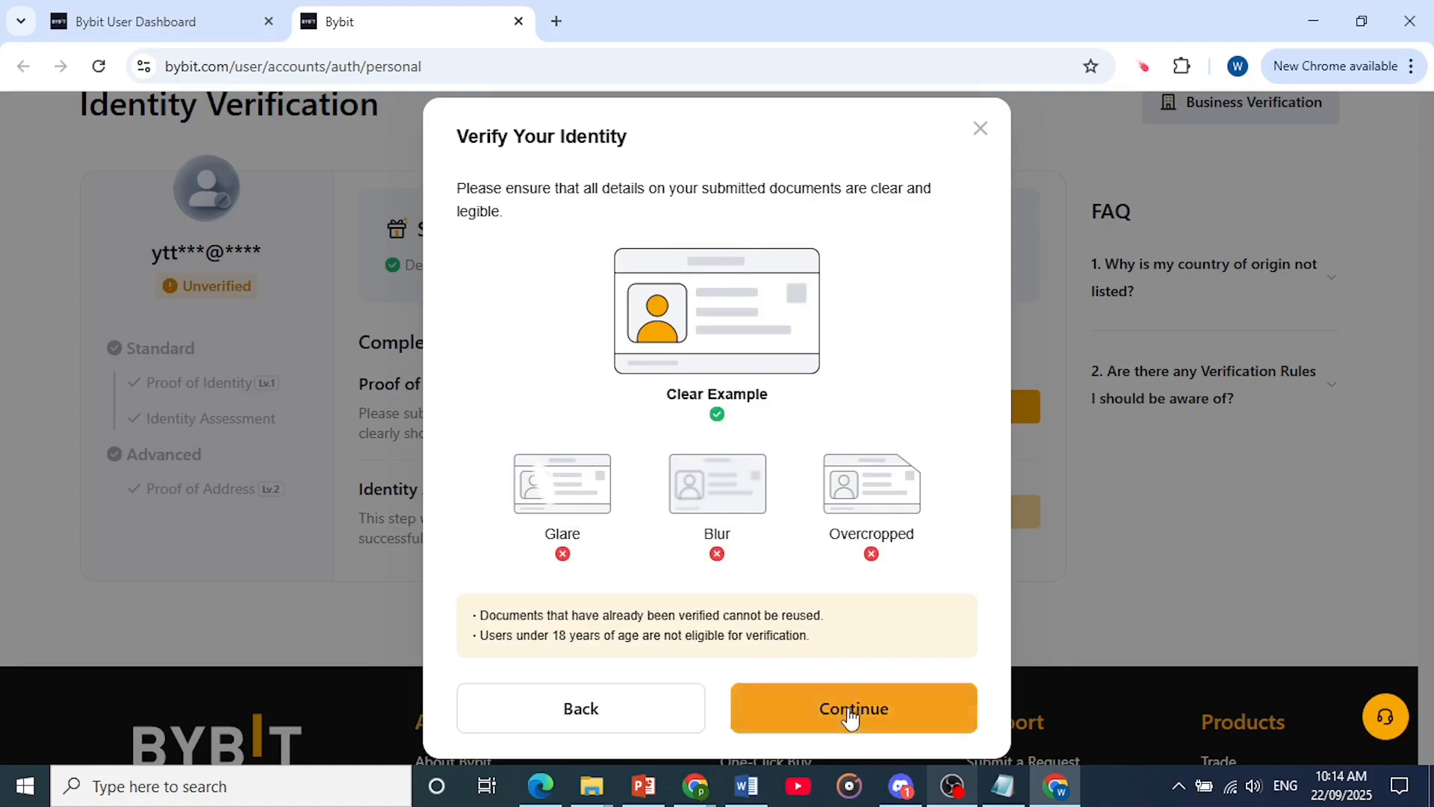
Accept the photo guidelines and load the ID card document upload page.
{"action": "left_click", "coordinate": [853, 708]}
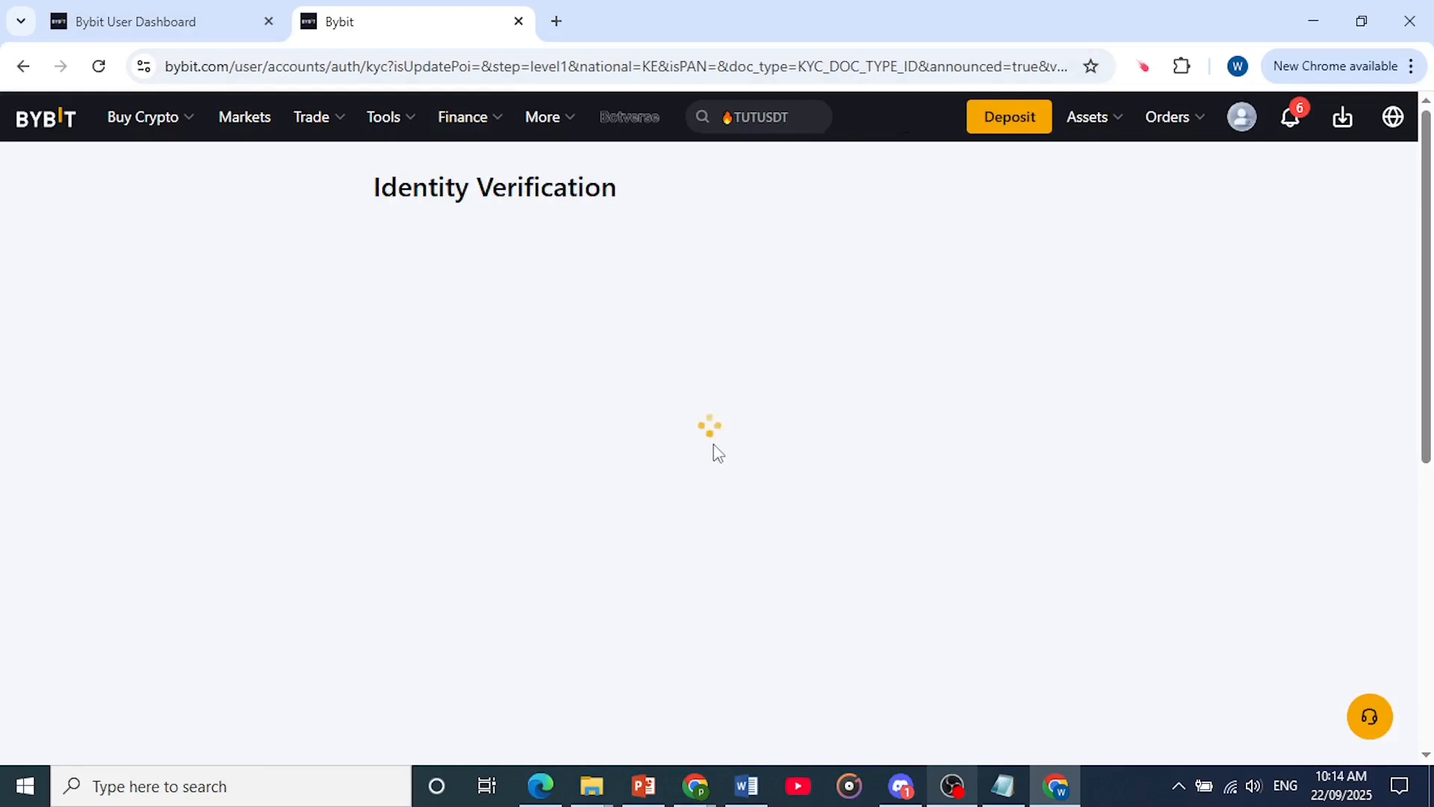
{"action": "scroll", "scroll_direction": "down", "scroll_amount": 3}
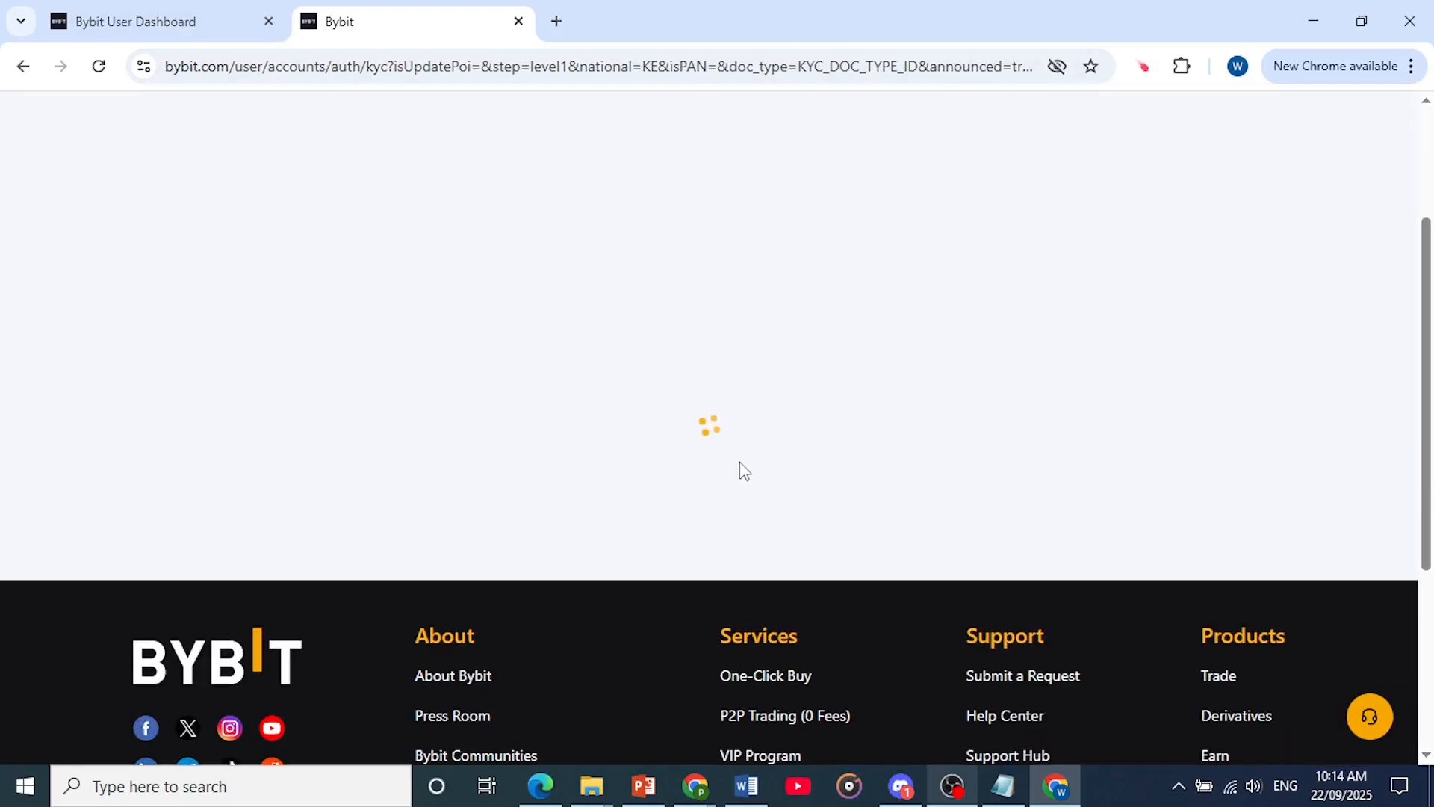